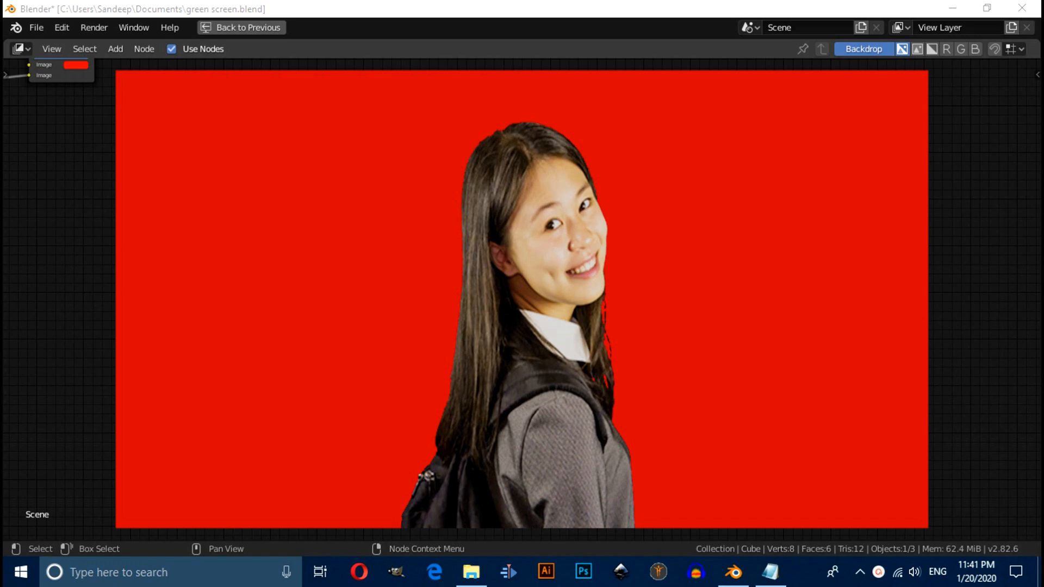
{"action": "mouse_move", "coordinate": [664, 215]}
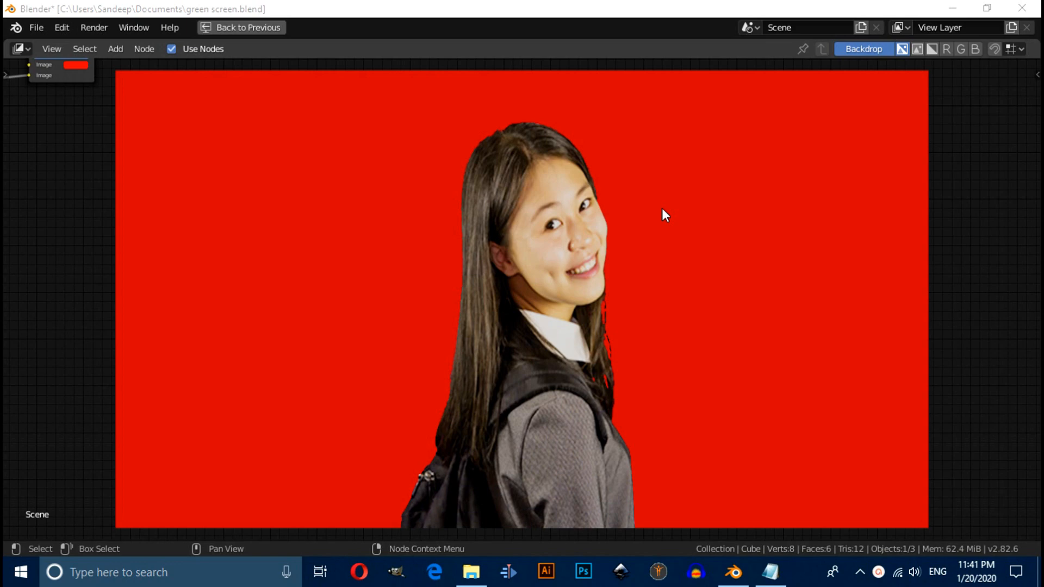
Start a new General file from the File menu, prompting to save the green screen project.
{"action": "left_click", "coordinate": [36, 27]}
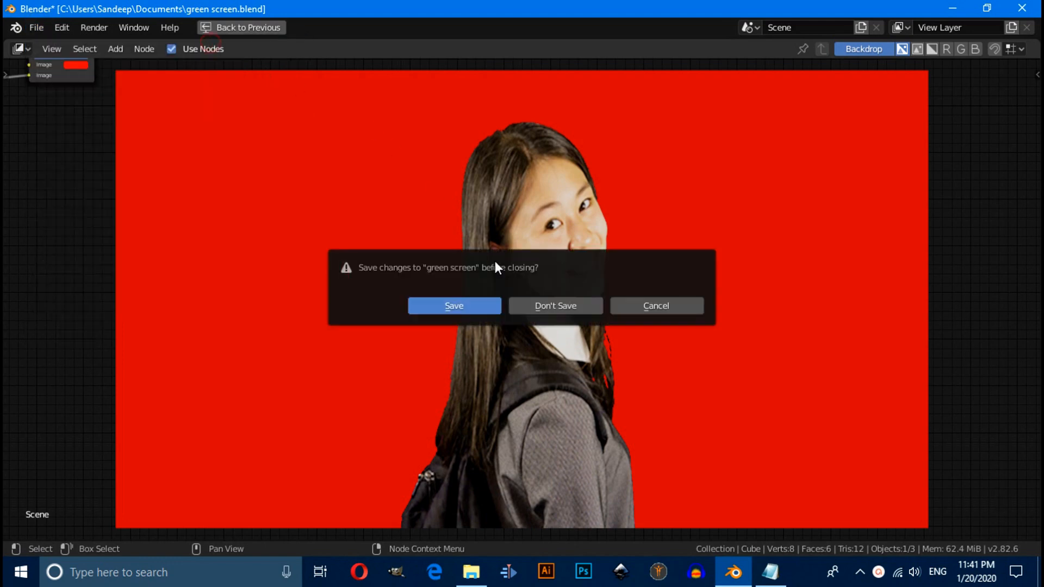
Discard the old file, switch to the Compositing workspace and enable Use Nodes.
{"action": "left_click", "coordinate": [555, 306]}
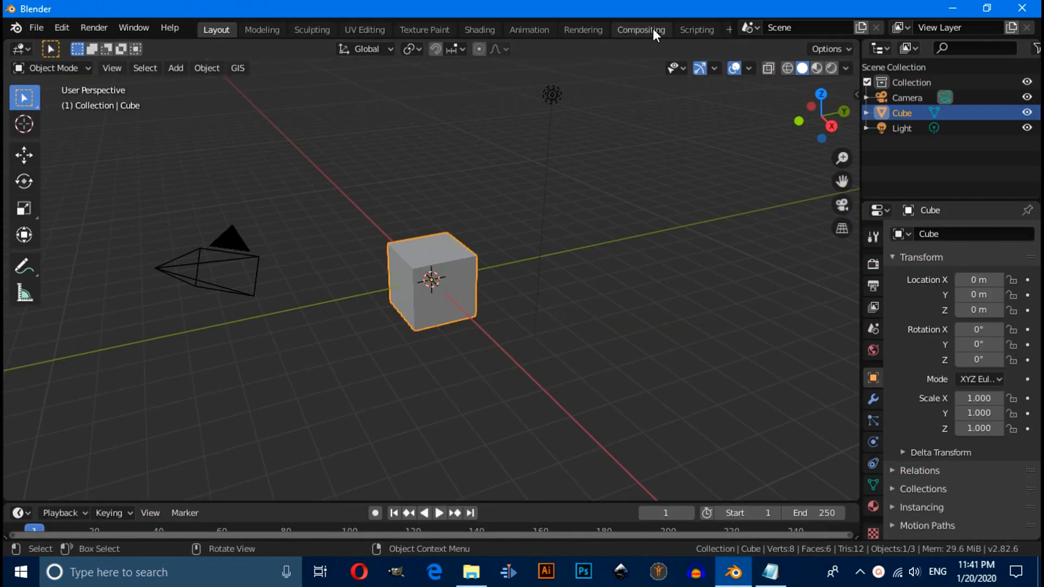
{"action": "left_click", "coordinate": [640, 29]}
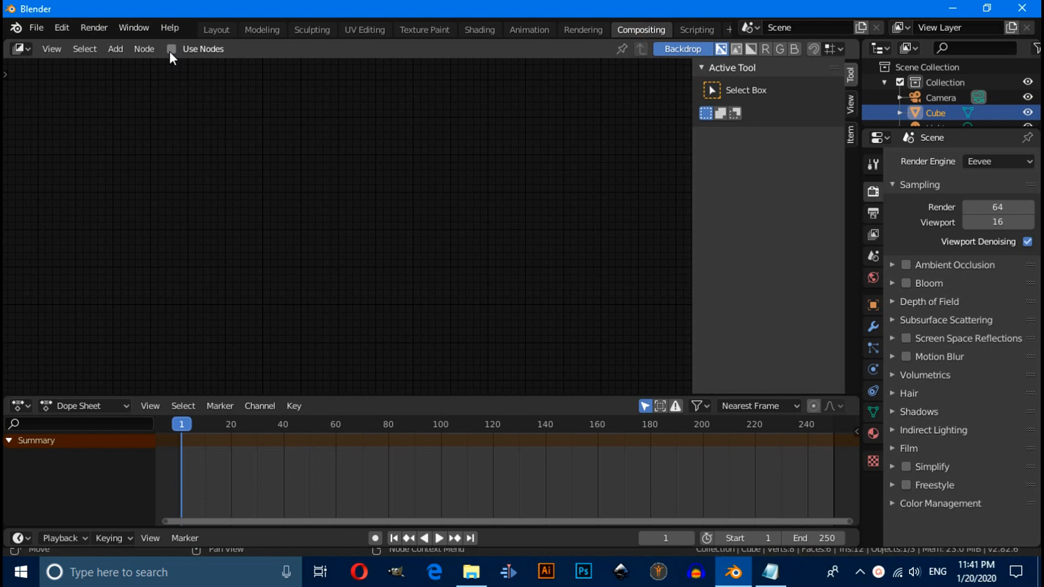
{"action": "left_click", "coordinate": [171, 49]}
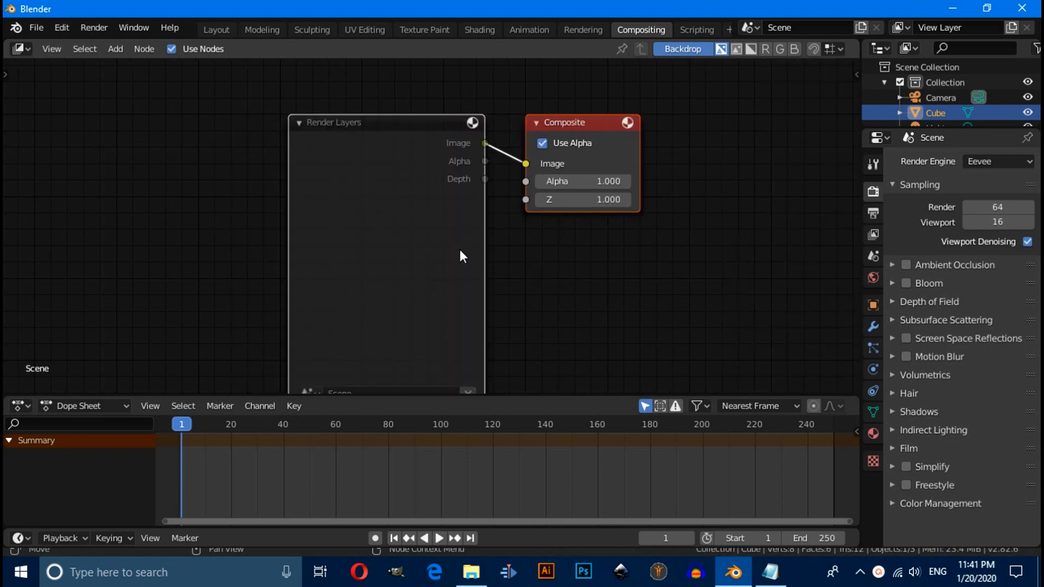
{"action": "mouse_move", "coordinate": [788, 219]}
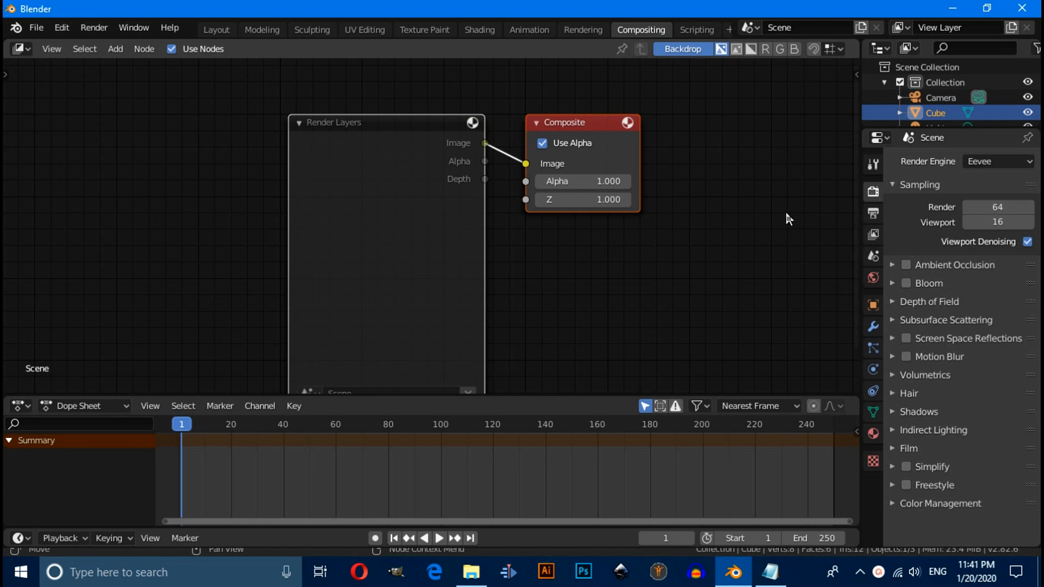
{"action": "mouse_move", "coordinate": [761, 278]}
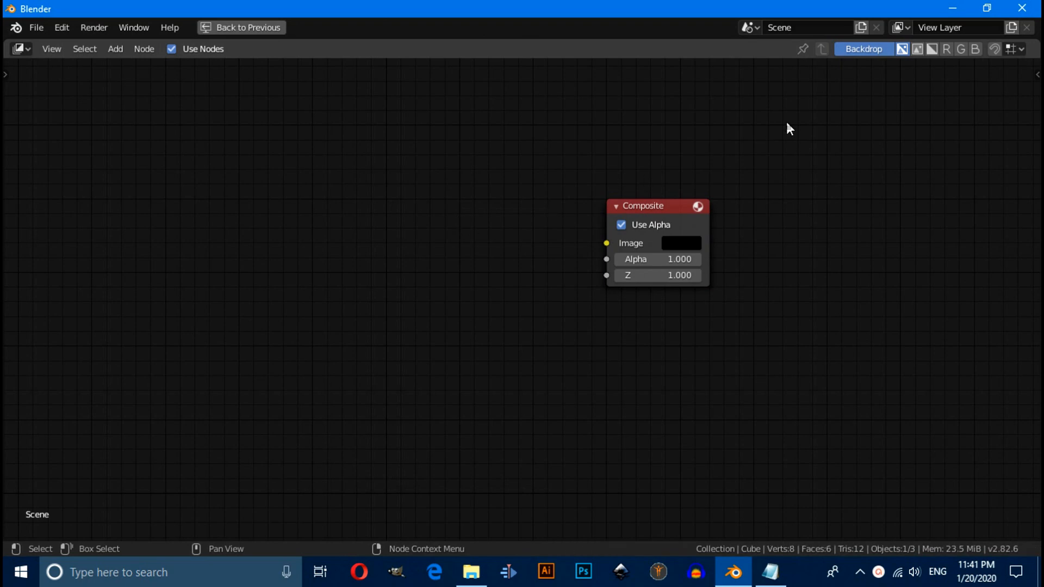
Drag the girl's green screen photo from the desktop into the compositor and reposition its node.
{"action": "left_click", "coordinate": [770, 572]}
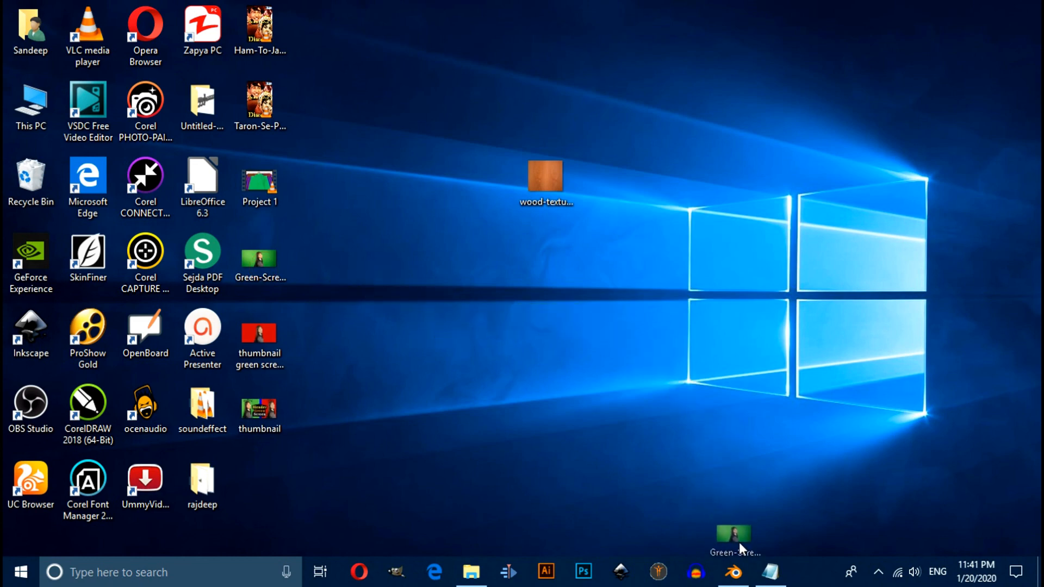
{"action": "left_click", "coordinate": [732, 572]}
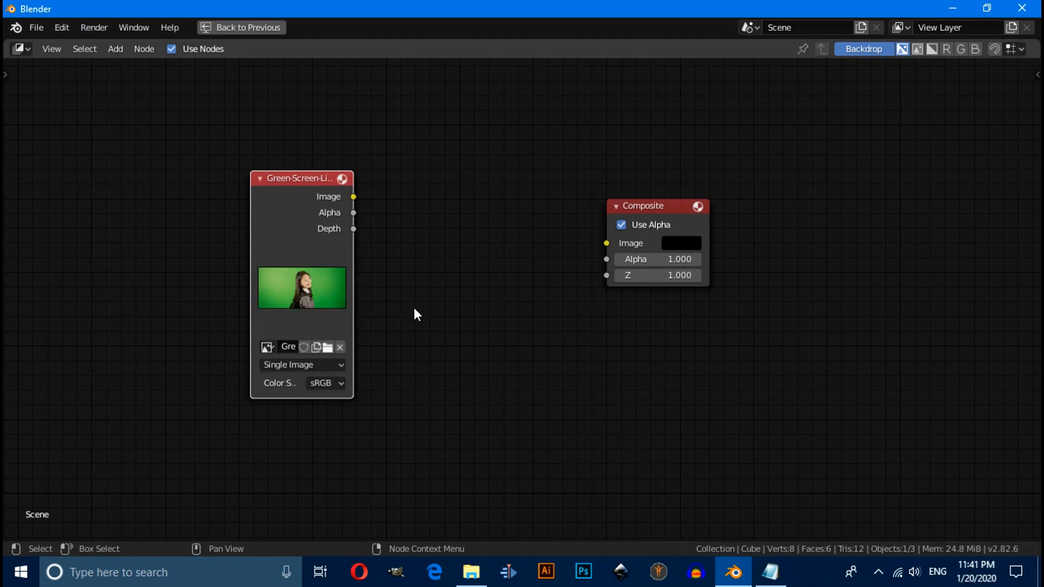
{"action": "mouse_move", "coordinate": [382, 301]}
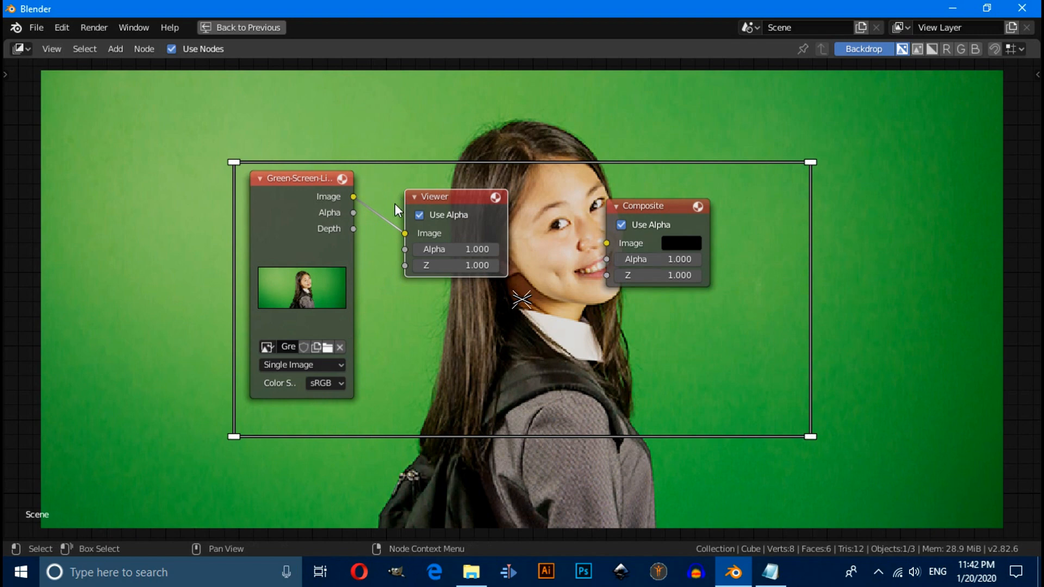
{"action": "left_click_drag", "start_coordinate": [301, 178], "coordinate": [254, 162]}
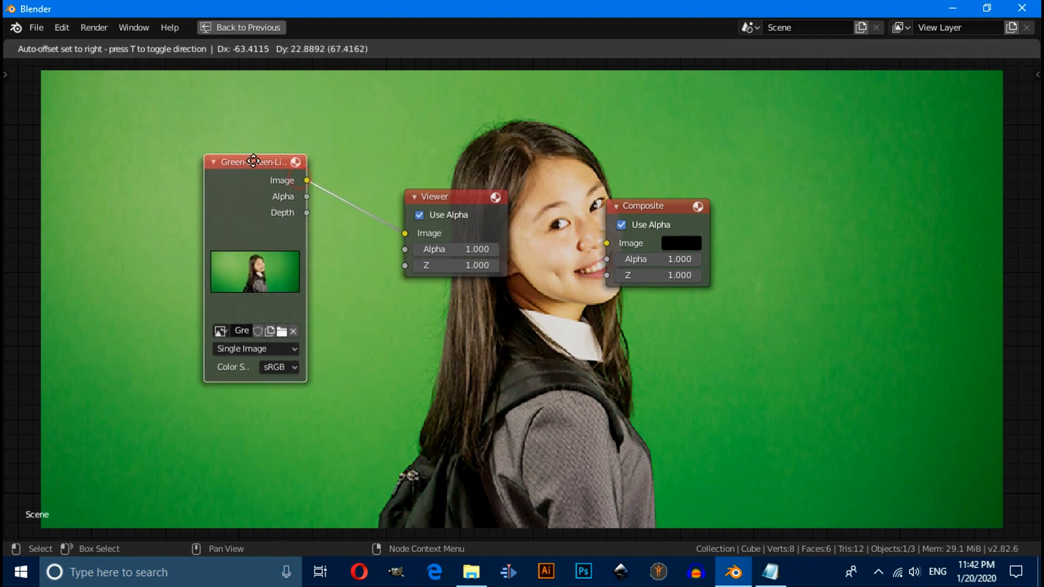
{"action": "left_click", "coordinate": [255, 161]}
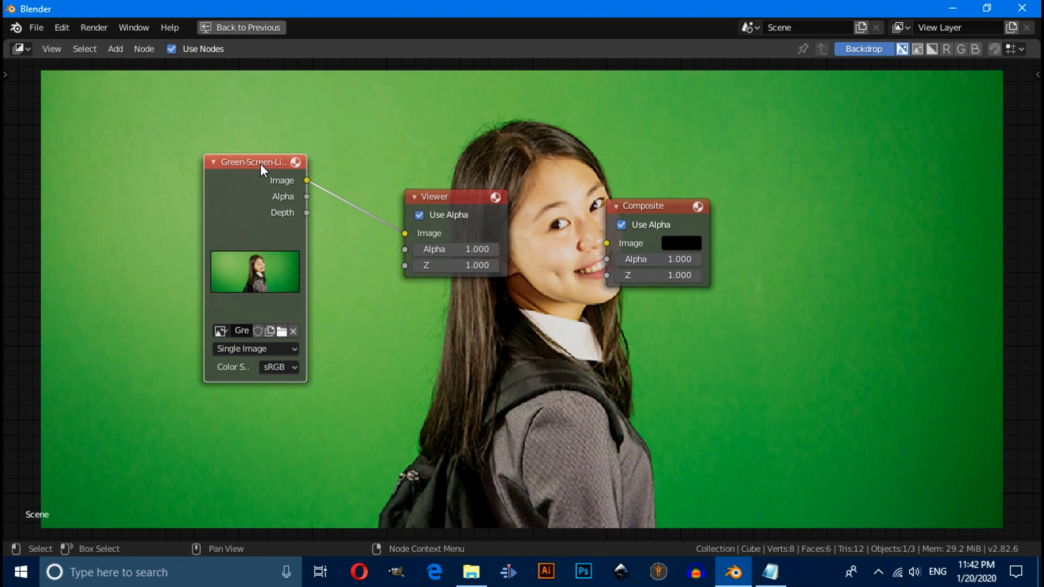
Add a Color Key node fed by the image and activate its key colour eyedropper.
{"action": "left_click_drag", "start_coordinate": [253, 162], "coordinate": [246, 235]}
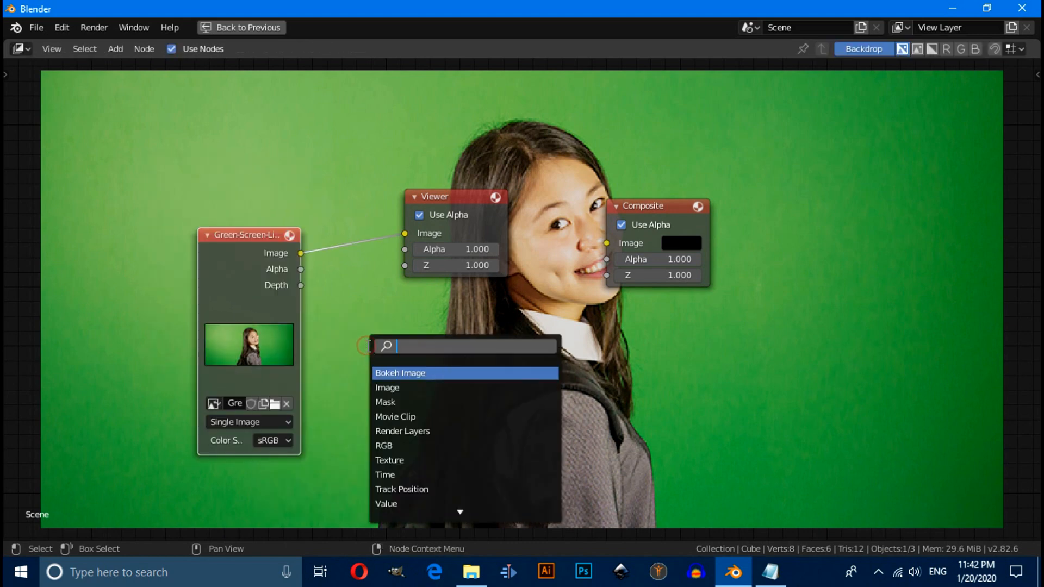
{"action": "type", "text": "colo"}
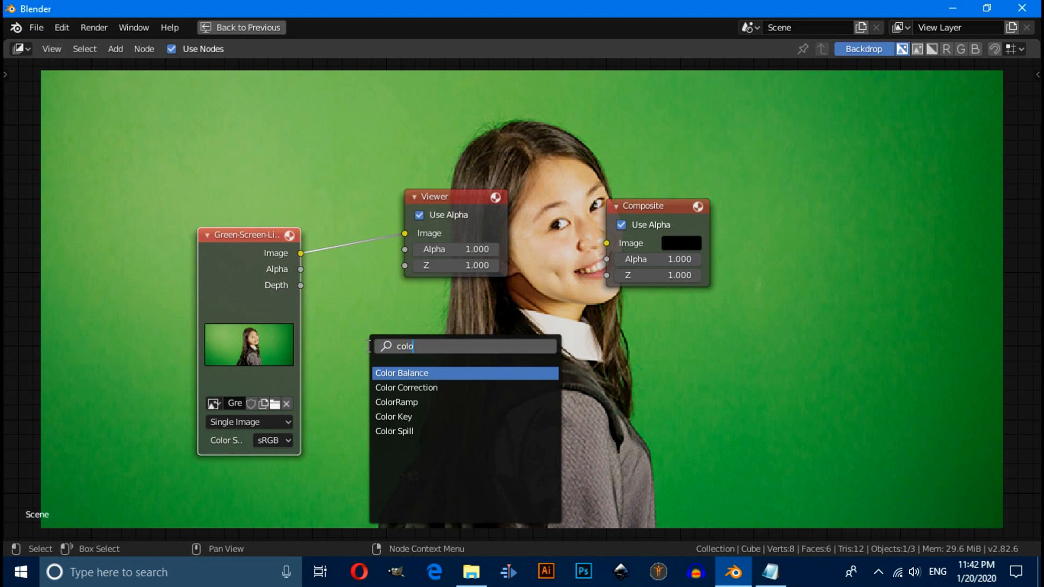
{"action": "left_click", "coordinate": [394, 416]}
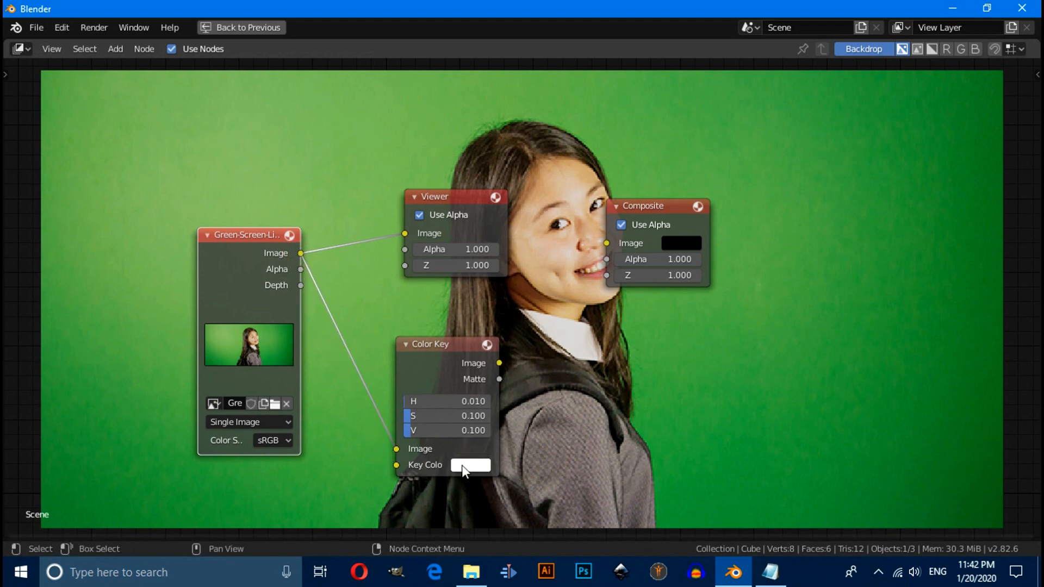
{"action": "left_click", "coordinate": [469, 465]}
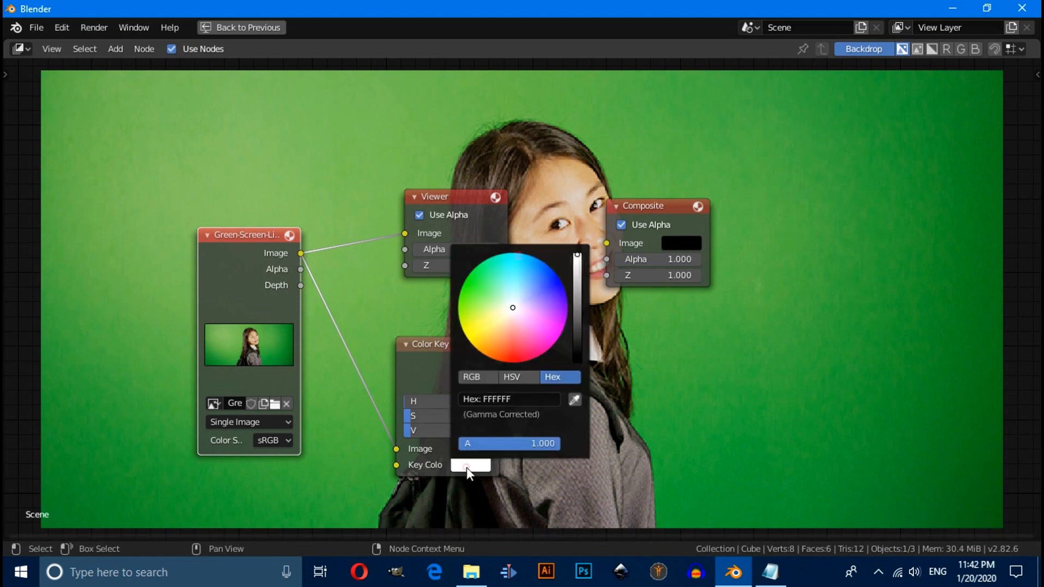
{"action": "left_click", "coordinate": [575, 400]}
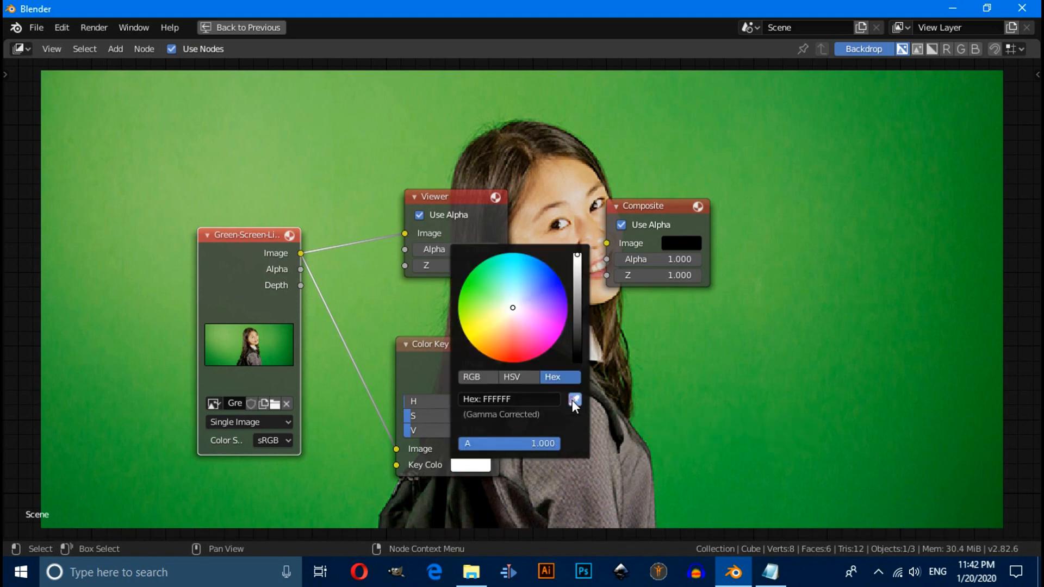
{"action": "left_click", "coordinate": [575, 400]}
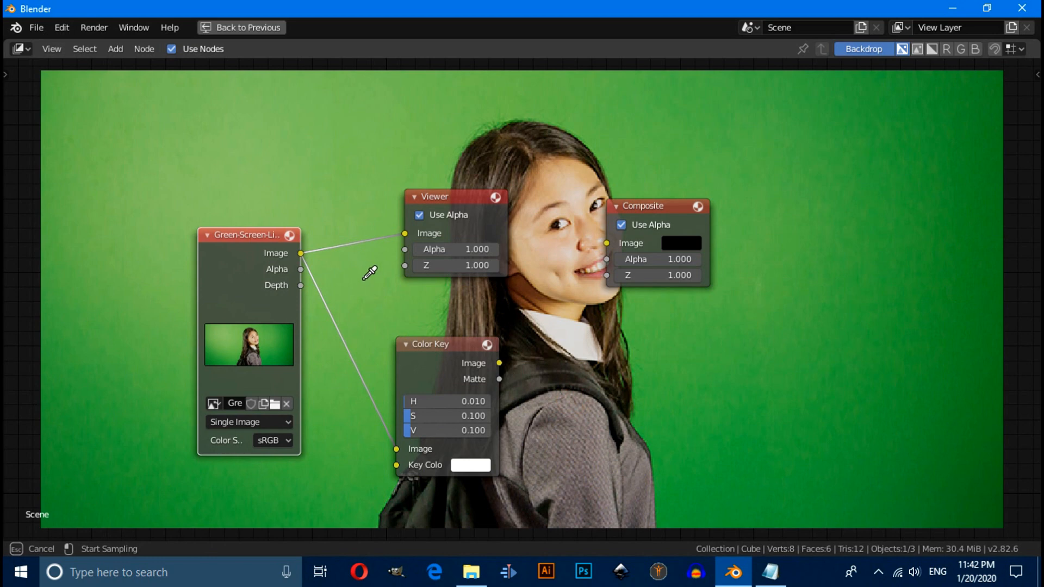
Copy hex 61C04A from the Notepad note and paste it as the Color Key's key colour.
{"action": "left_click", "coordinate": [769, 572]}
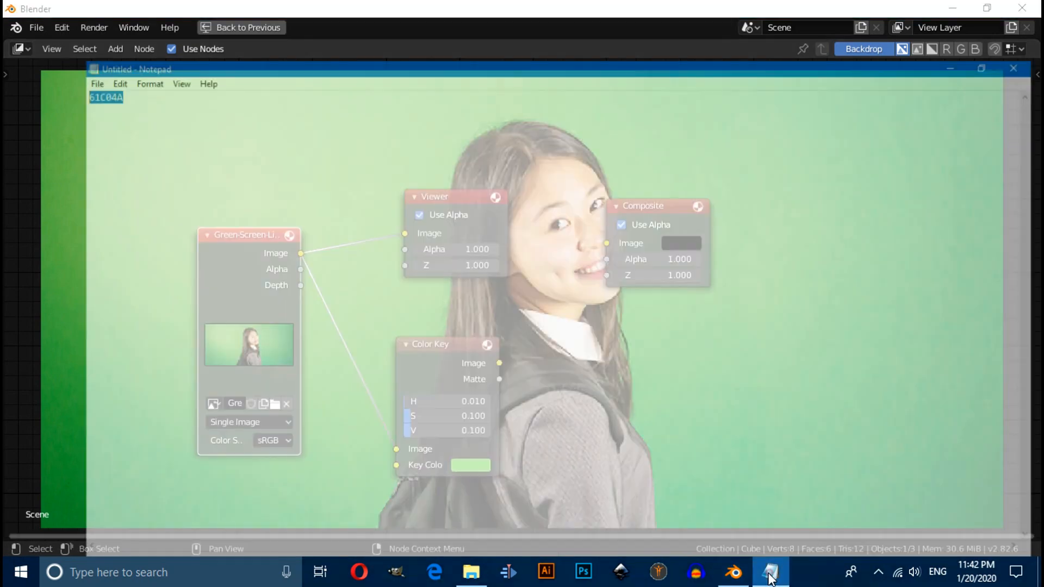
{"action": "left_click", "coordinate": [770, 572]}
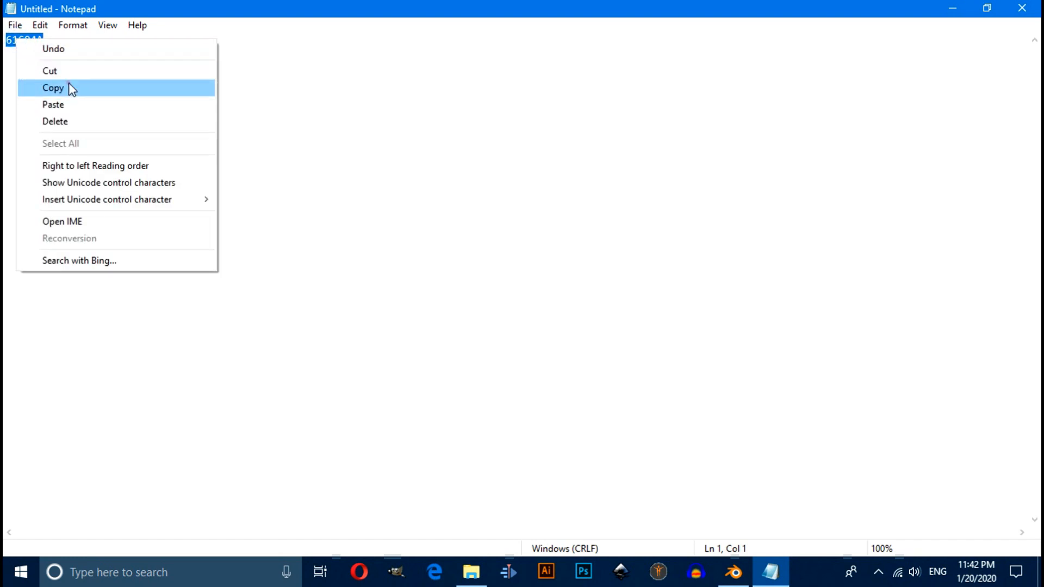
{"action": "left_click", "coordinate": [732, 572]}
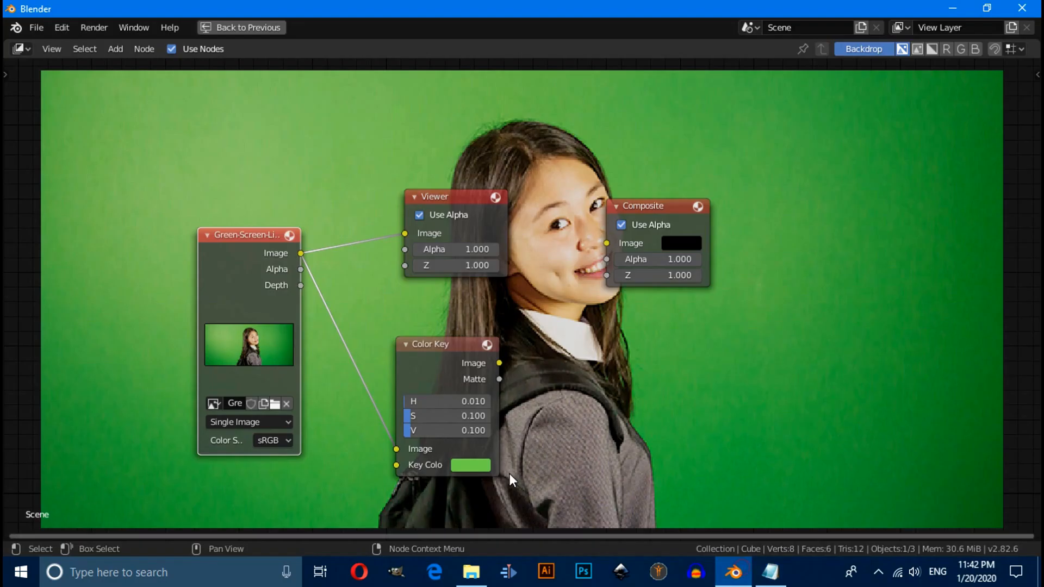
{"action": "left_click", "coordinate": [470, 465]}
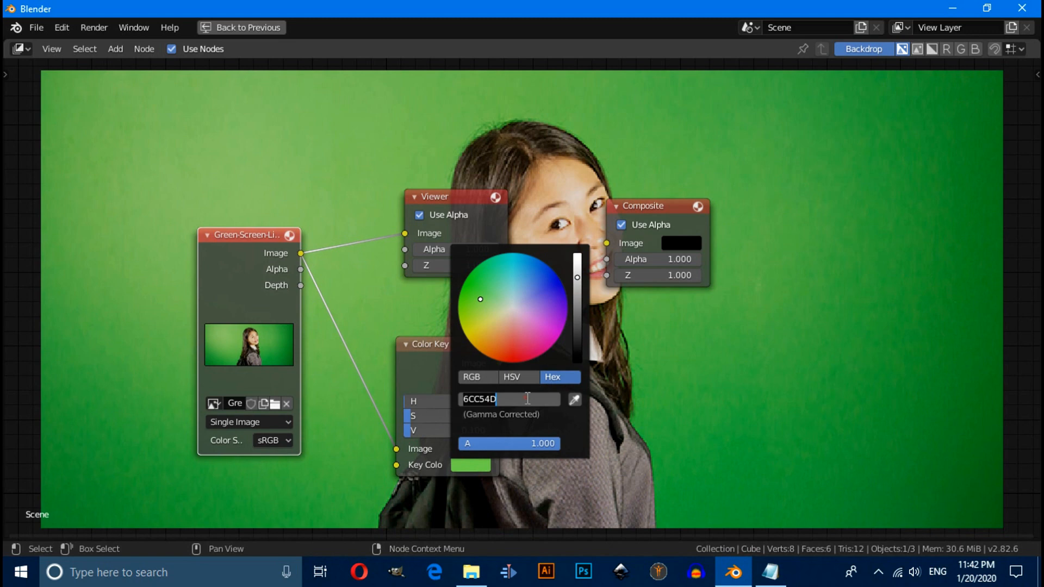
{"action": "type", "text": "61C04A"}
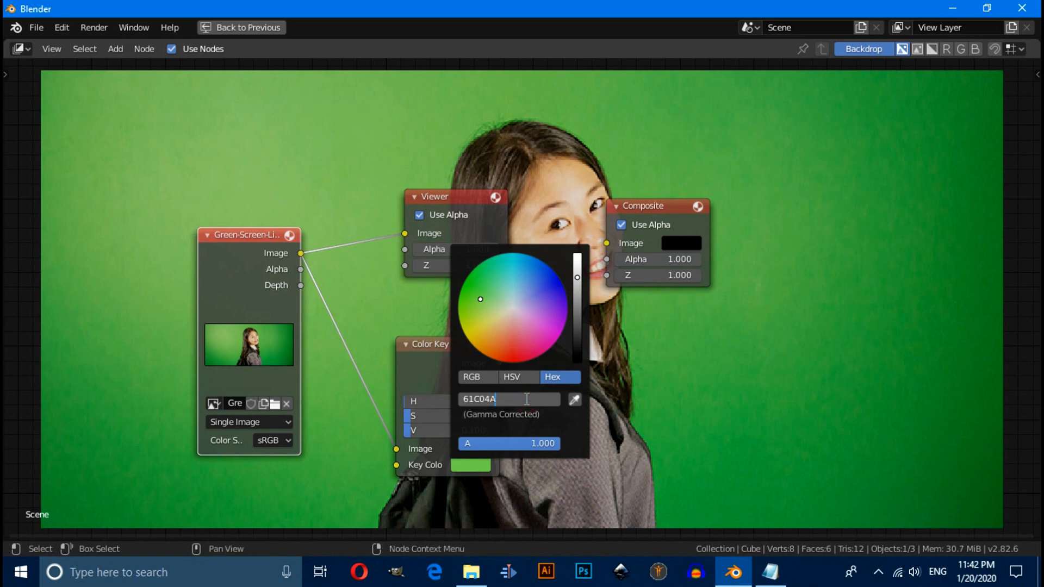
{"action": "left_click", "coordinate": [779, 480]}
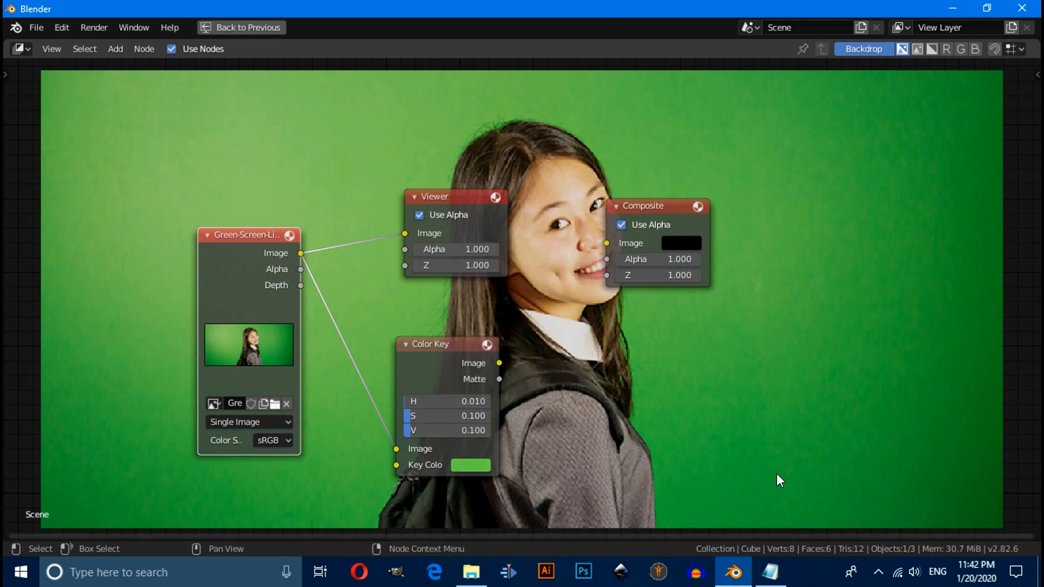
{"action": "mouse_move", "coordinate": [595, 400]}
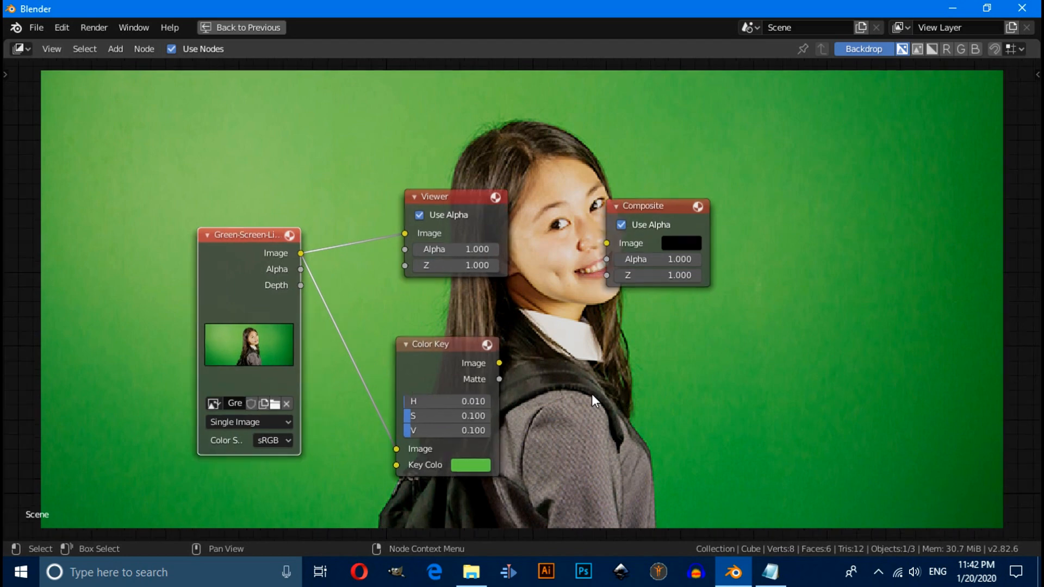
{"action": "mouse_move", "coordinate": [666, 388]}
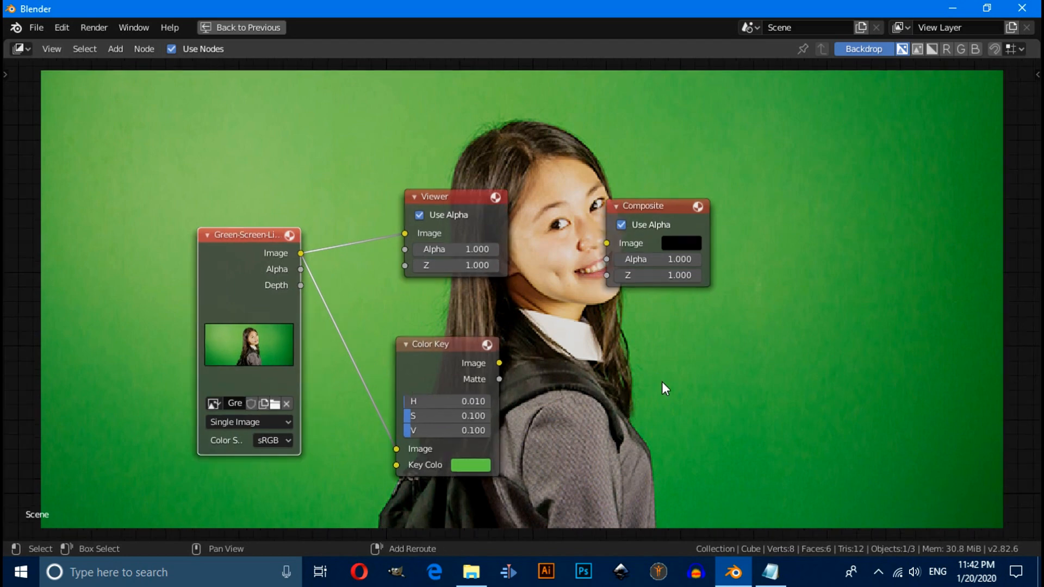
Add a Color Spill node with unspill turned on.
{"action": "left_click", "coordinate": [647, 388]}
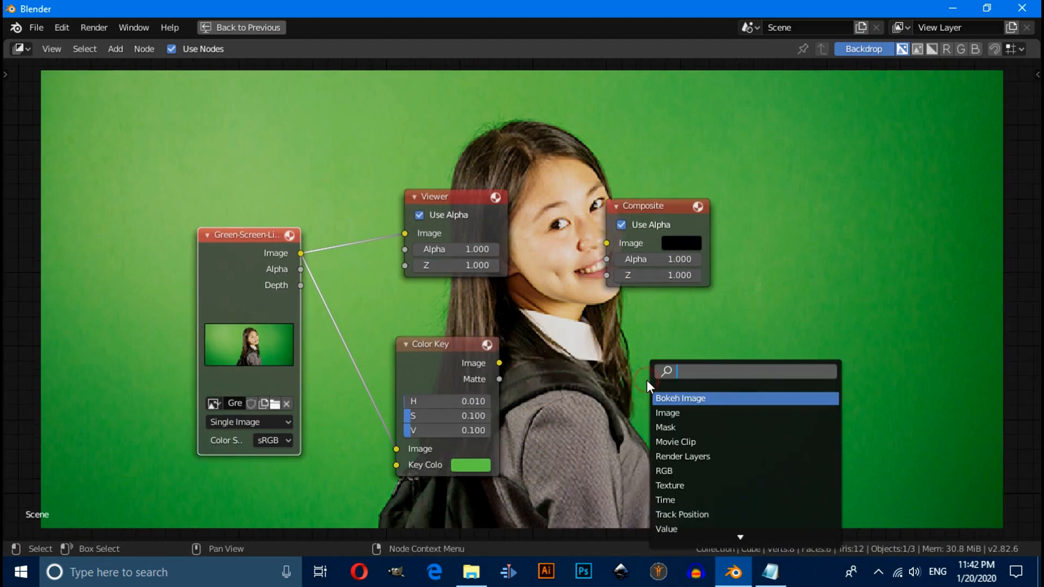
{"action": "type", "text": "color"}
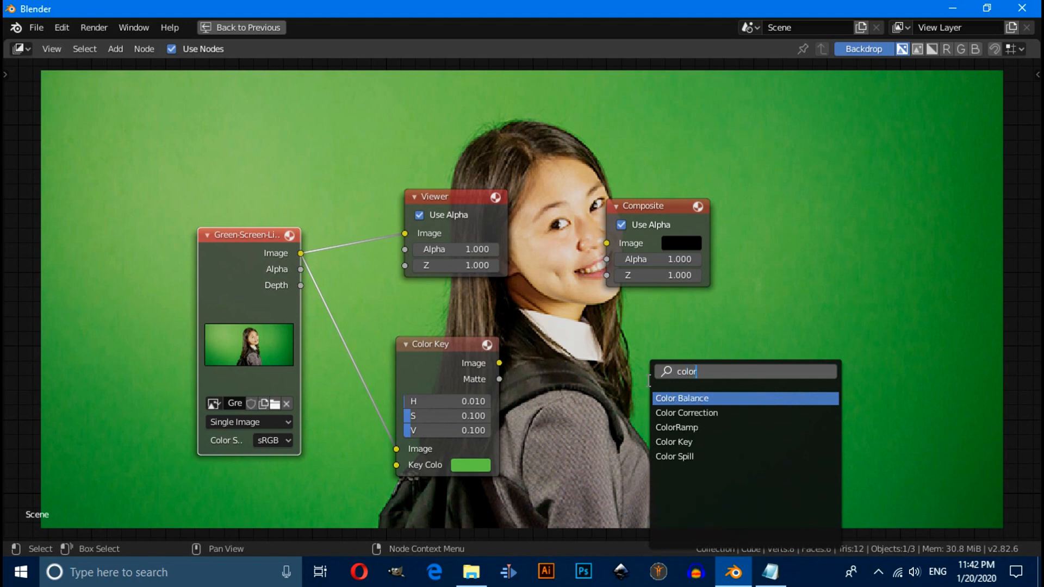
{"action": "left_click", "coordinate": [674, 457]}
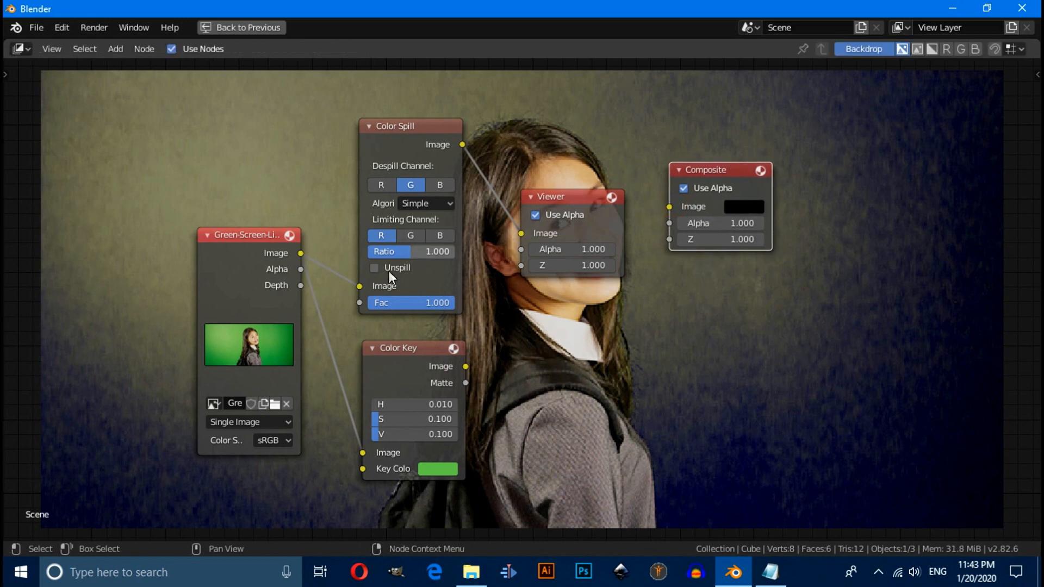
{"action": "left_click", "coordinate": [373, 267]}
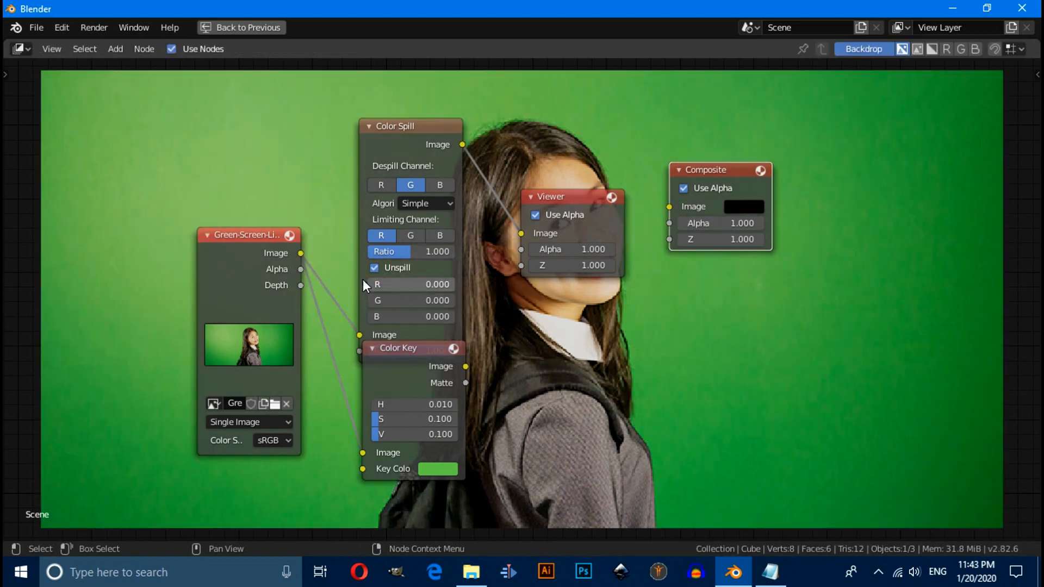
{"action": "mouse_move", "coordinate": [400, 305]}
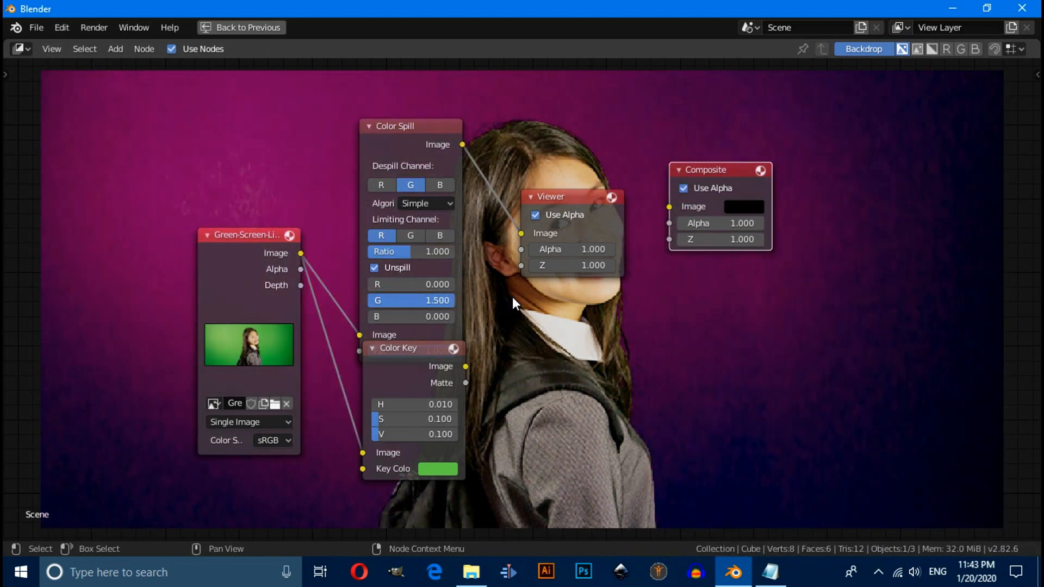
Switch the Color Spill algorithm to Average and reposition the Color Spill and Viewer nodes.
{"action": "left_click", "coordinate": [423, 203]}
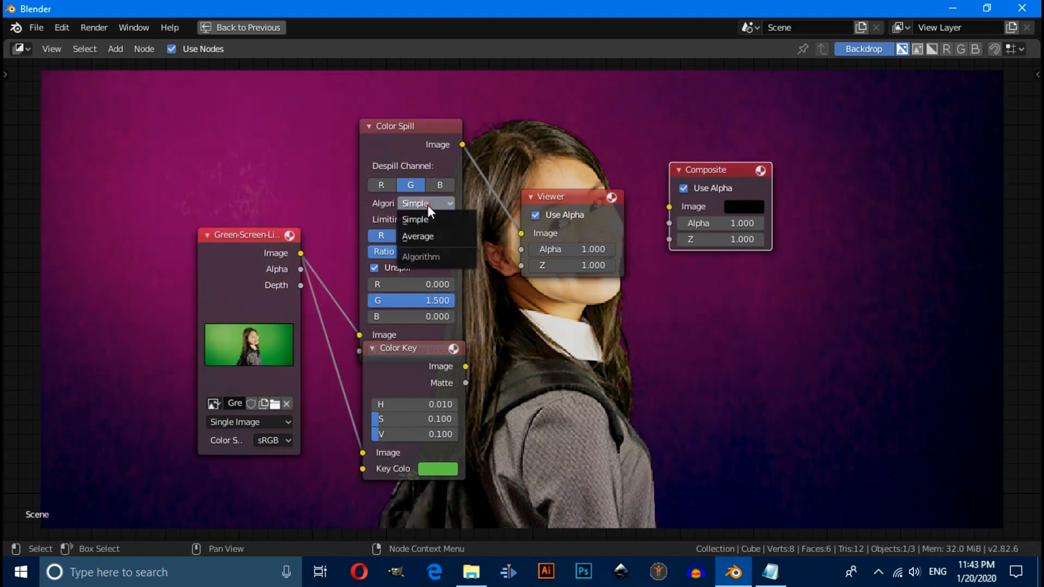
{"action": "mouse_move", "coordinate": [417, 237]}
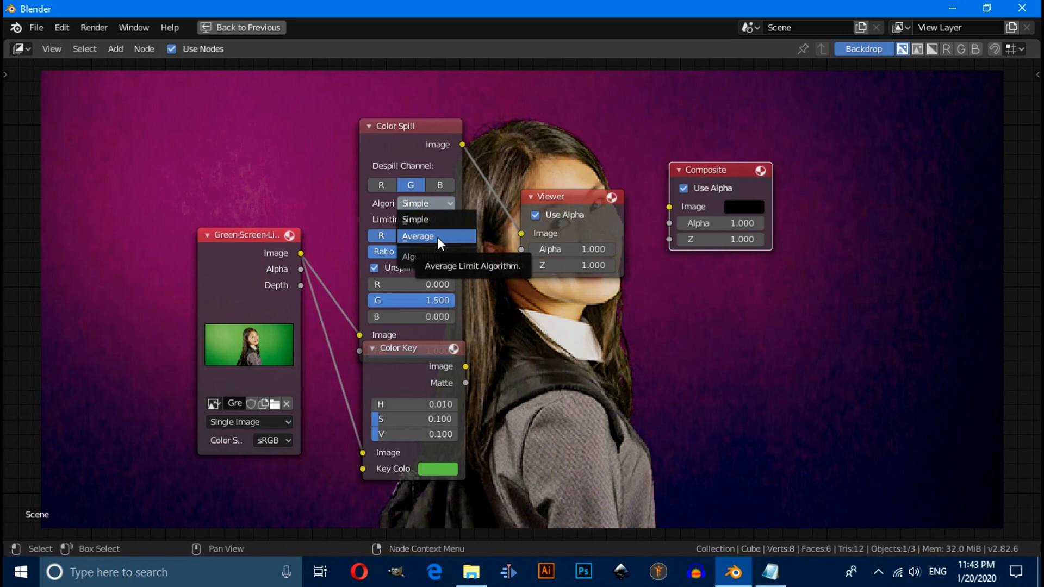
{"action": "left_click", "coordinate": [418, 236]}
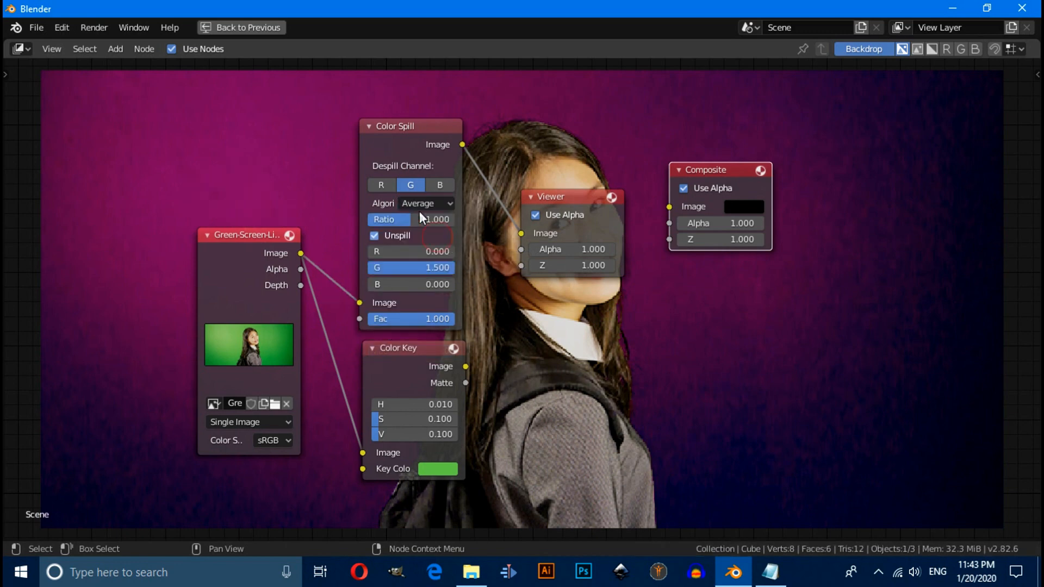
{"action": "left_click_drag", "start_coordinate": [394, 125], "coordinate": [370, 103]}
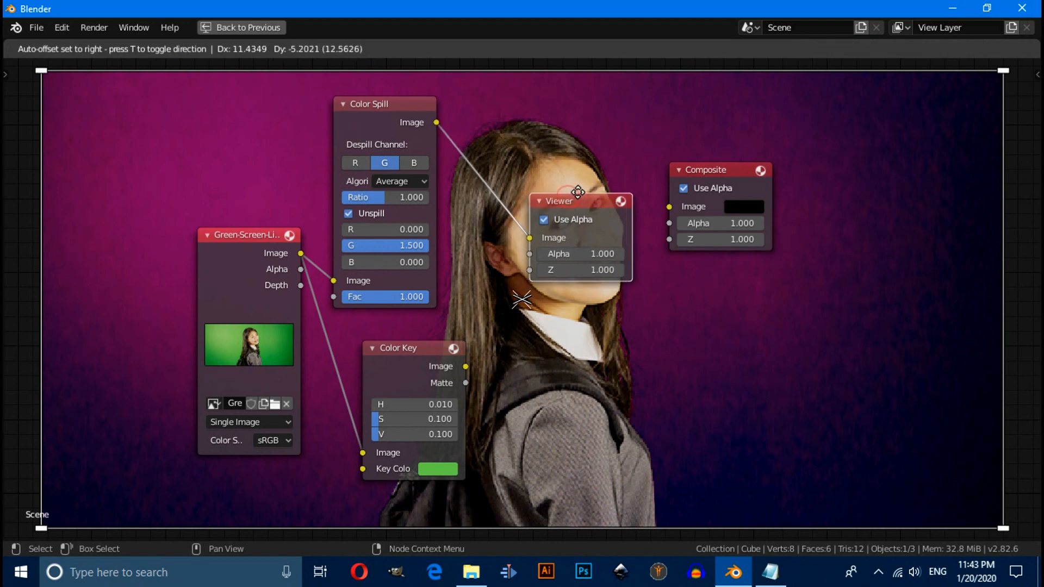
{"action": "left_click", "coordinate": [519, 336]}
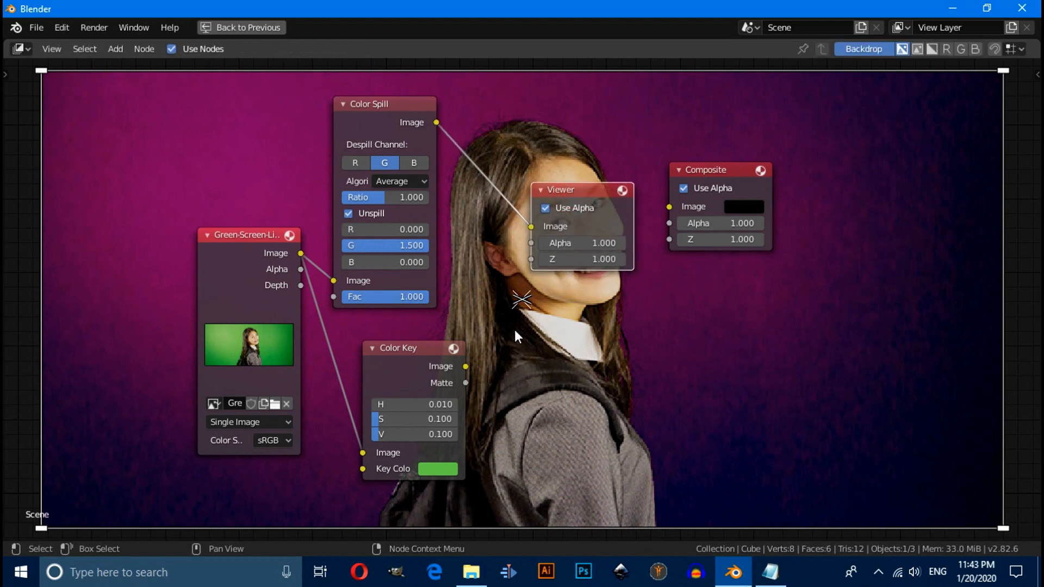
{"action": "mouse_move", "coordinate": [563, 406]}
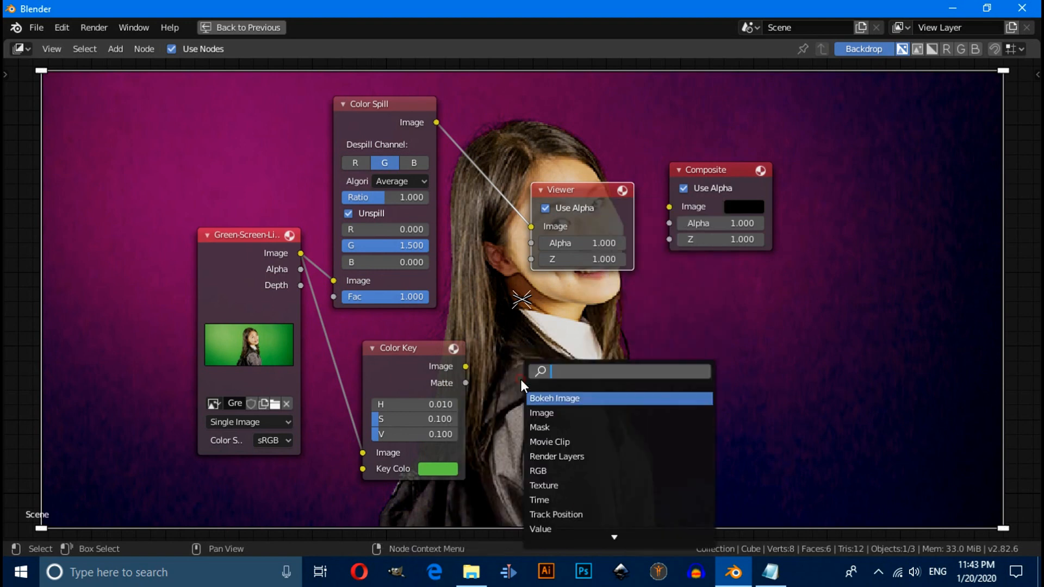
Add a Set Alpha node via search, wiring despilled image and Color Key matte to the Viewer.
{"action": "type", "text": "sel"}
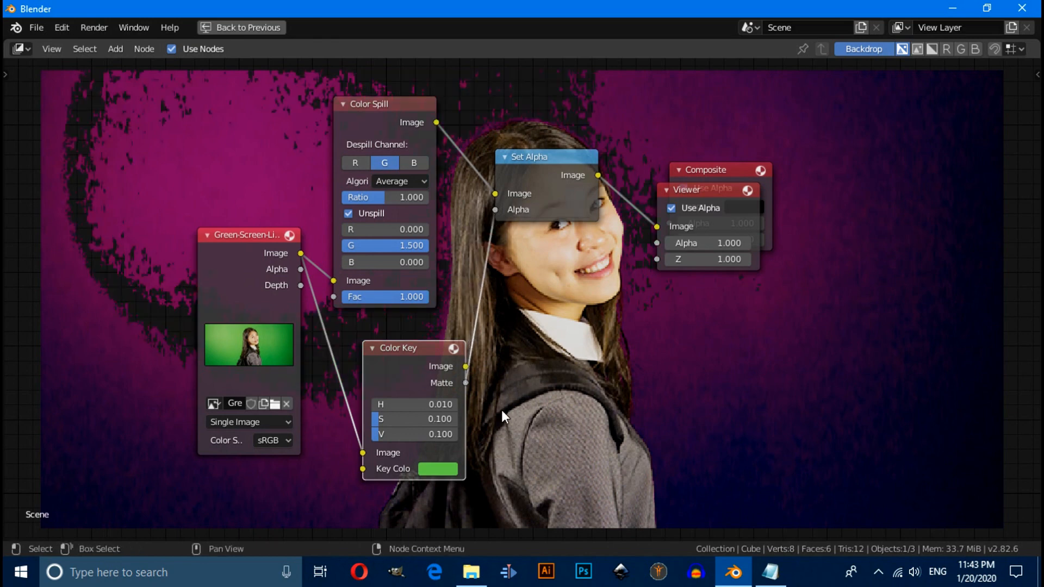
{"action": "mouse_move", "coordinate": [412, 404]}
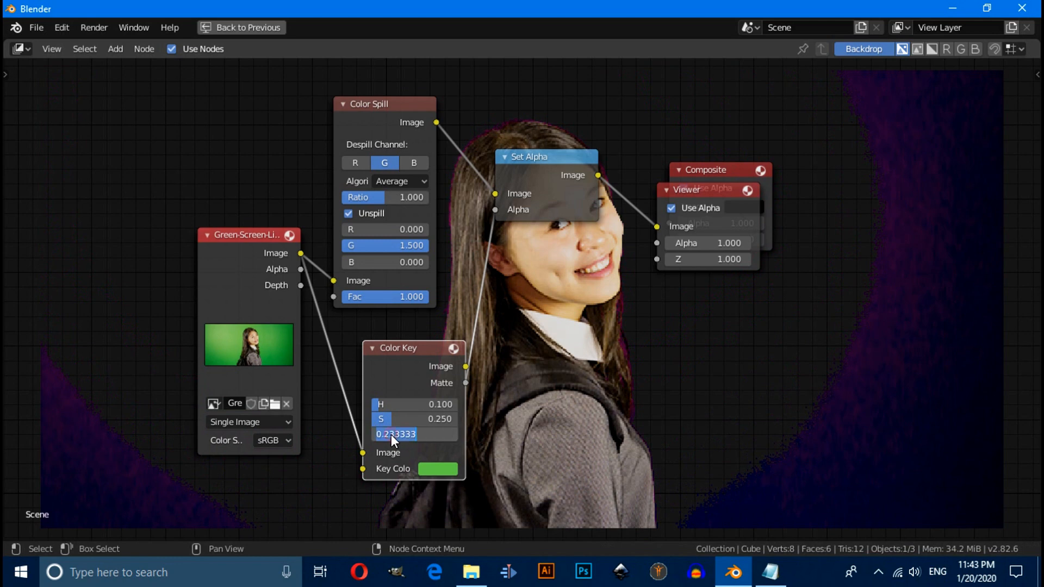
Enter 0.48 as the Color Key V value, alongside H 0.1 and S 0.25.
{"action": "type", "text": ".48"}
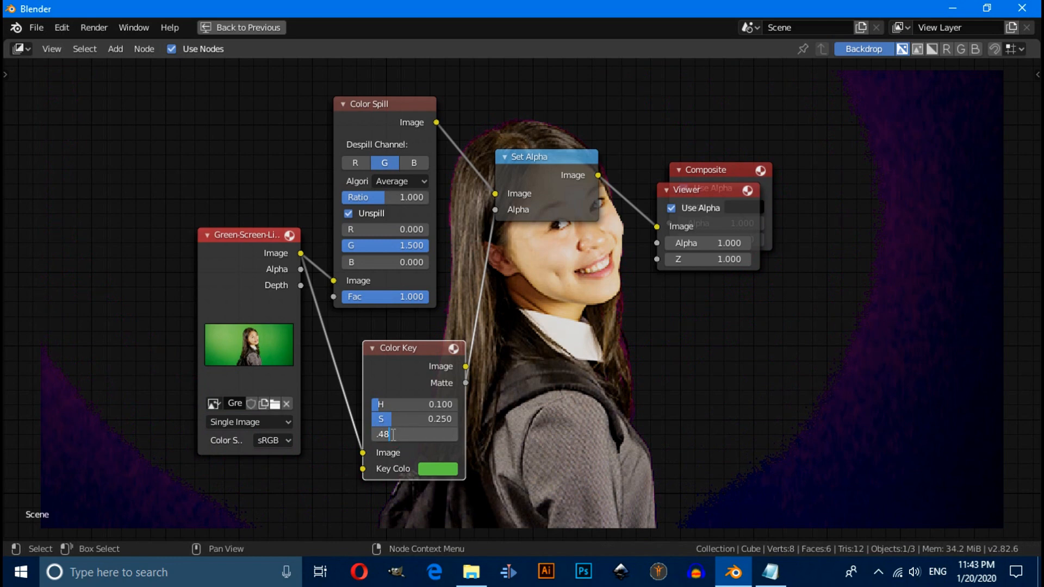
{"action": "key", "text": "Return"}
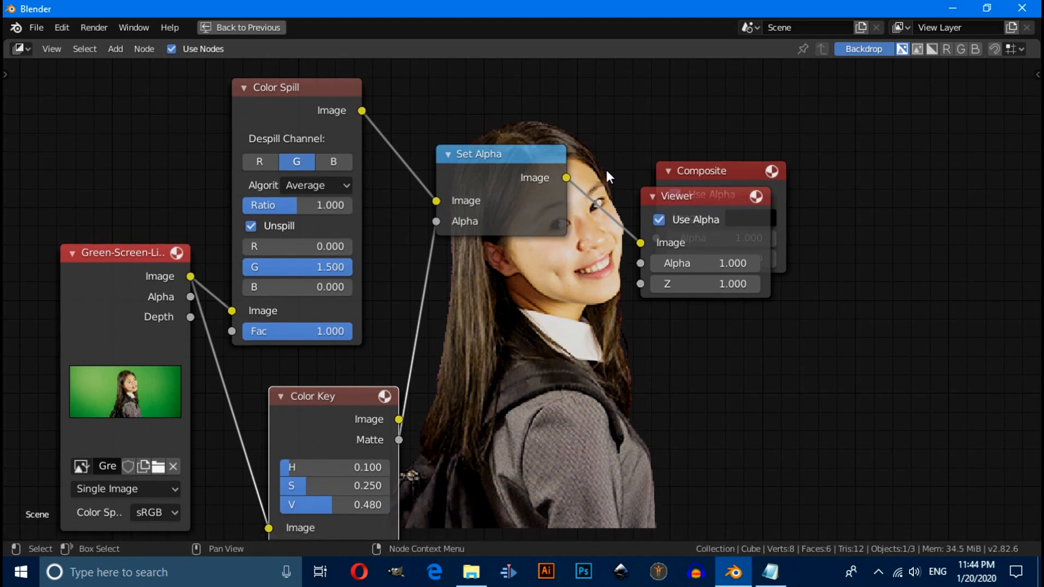
{"action": "left_click", "coordinate": [316, 185]}
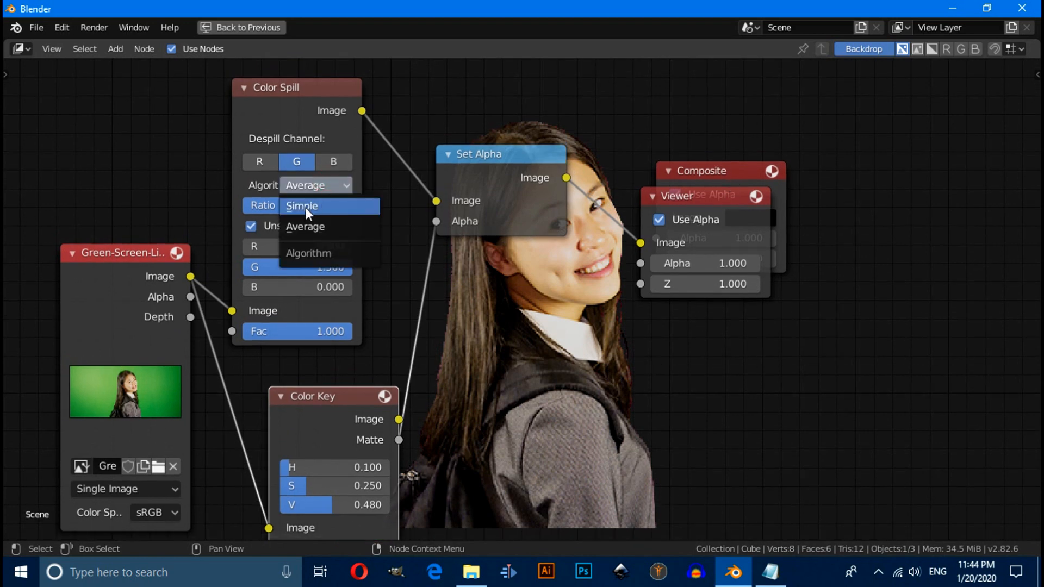
{"action": "left_click", "coordinate": [302, 205]}
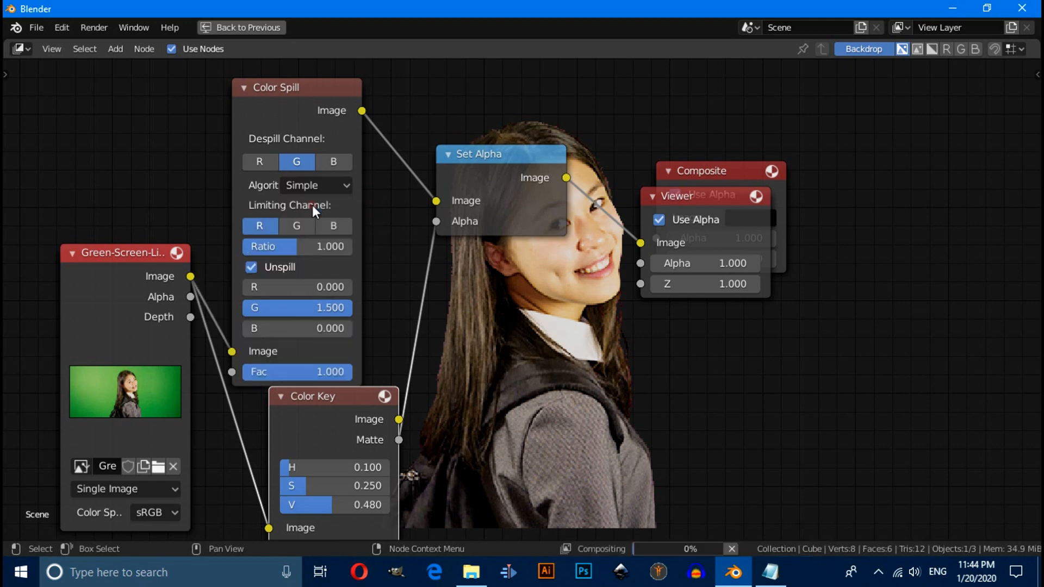
{"action": "left_click", "coordinate": [317, 185]}
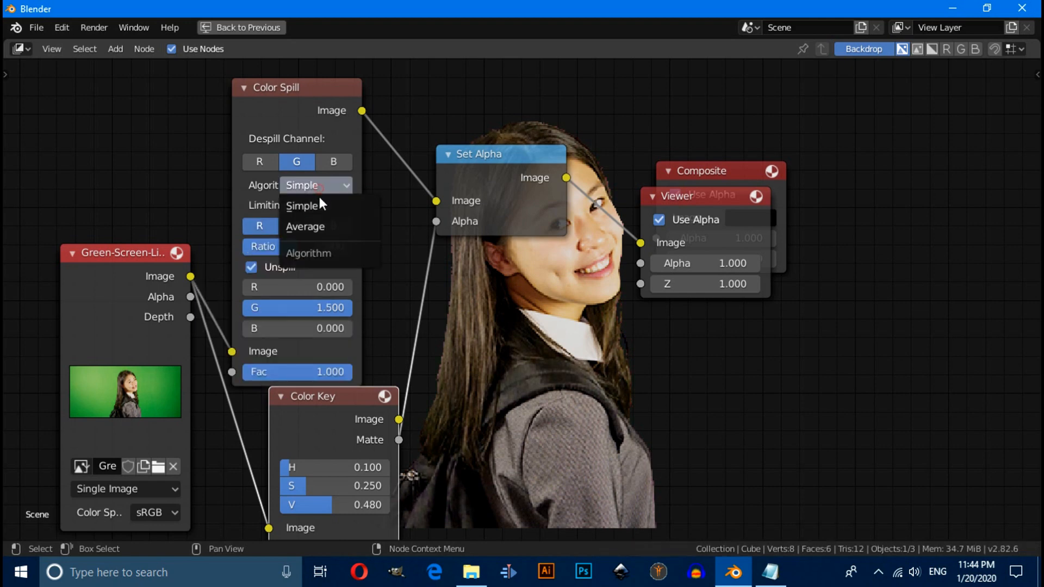
{"action": "left_click", "coordinate": [305, 226]}
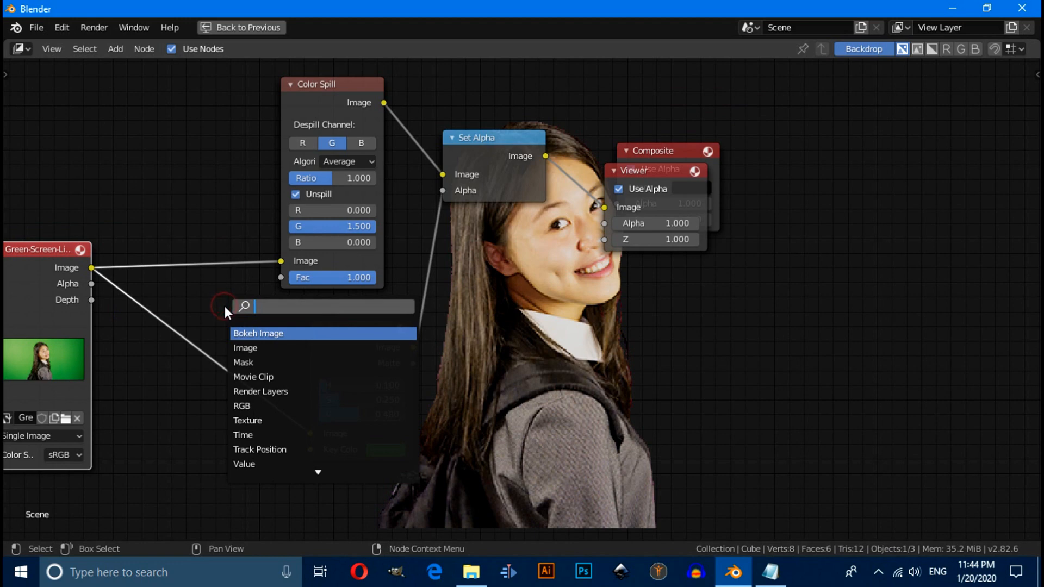
Insert a Render Size Scale node on the Color Spill link and duplicate it for Color Key.
{"action": "type", "text": "ra"}
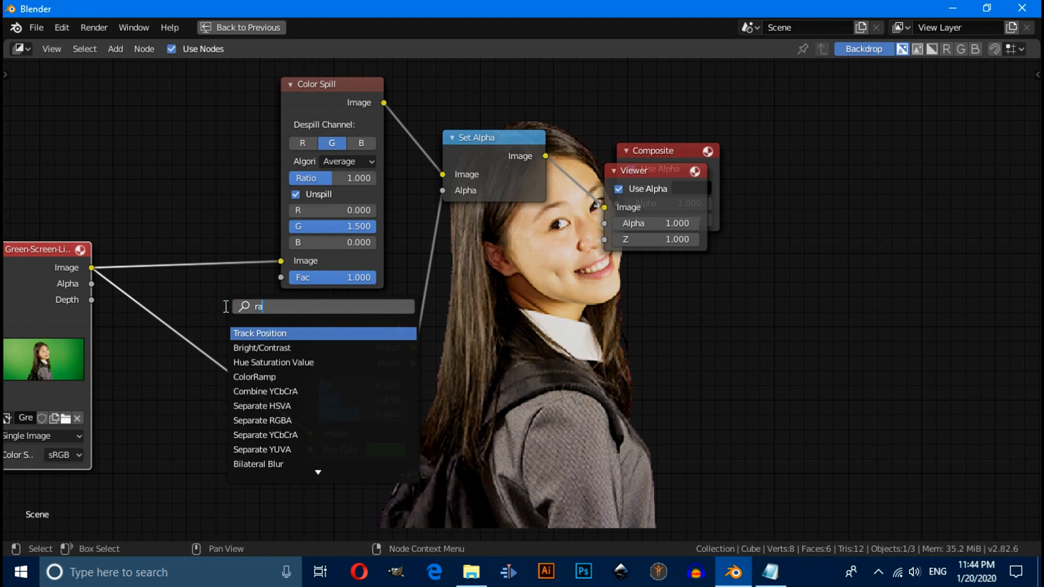
{"action": "type", "text": "n"}
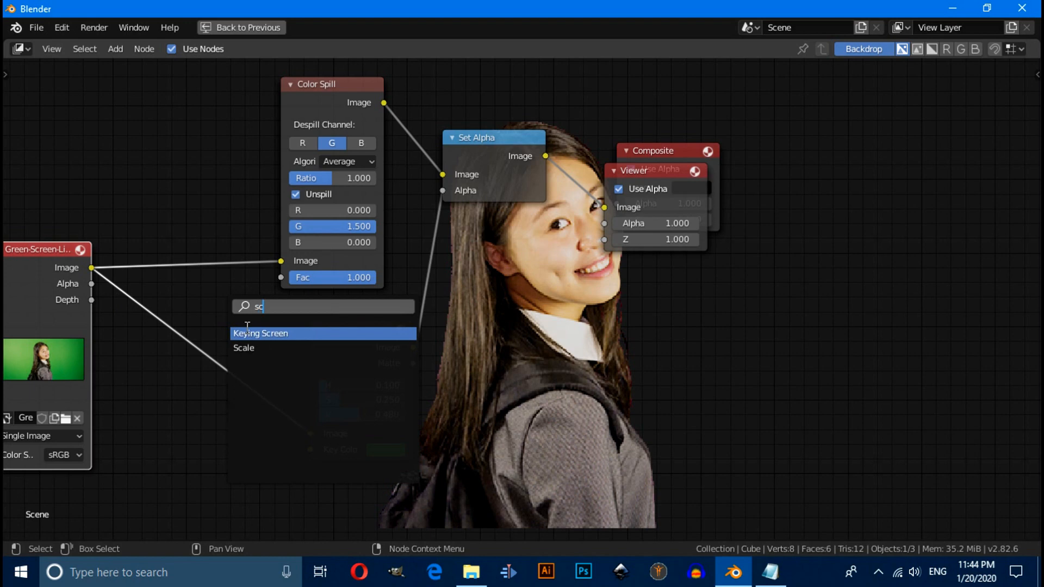
{"action": "left_click", "coordinate": [244, 347]}
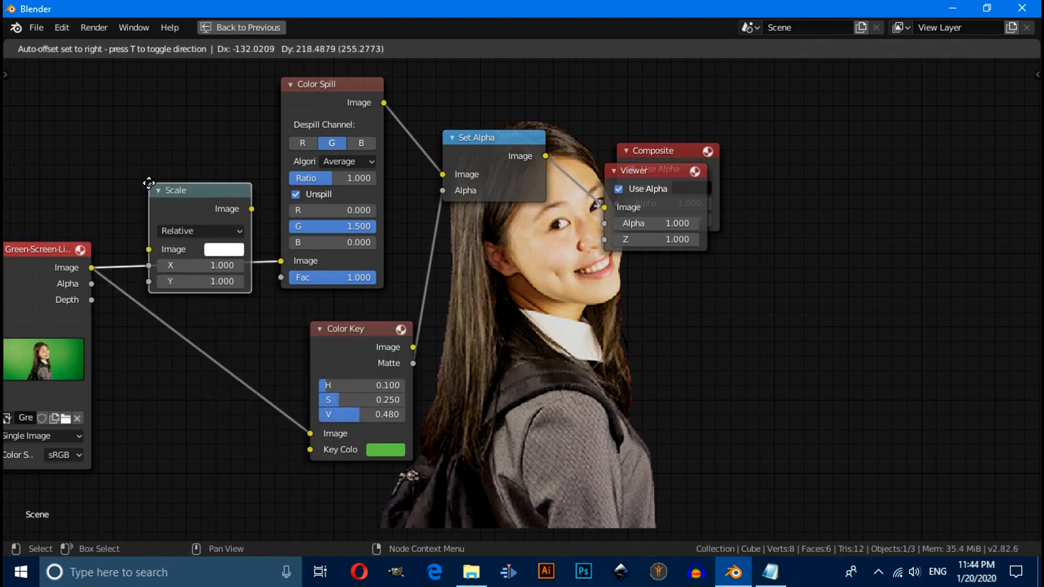
{"action": "left_click", "coordinate": [198, 230]}
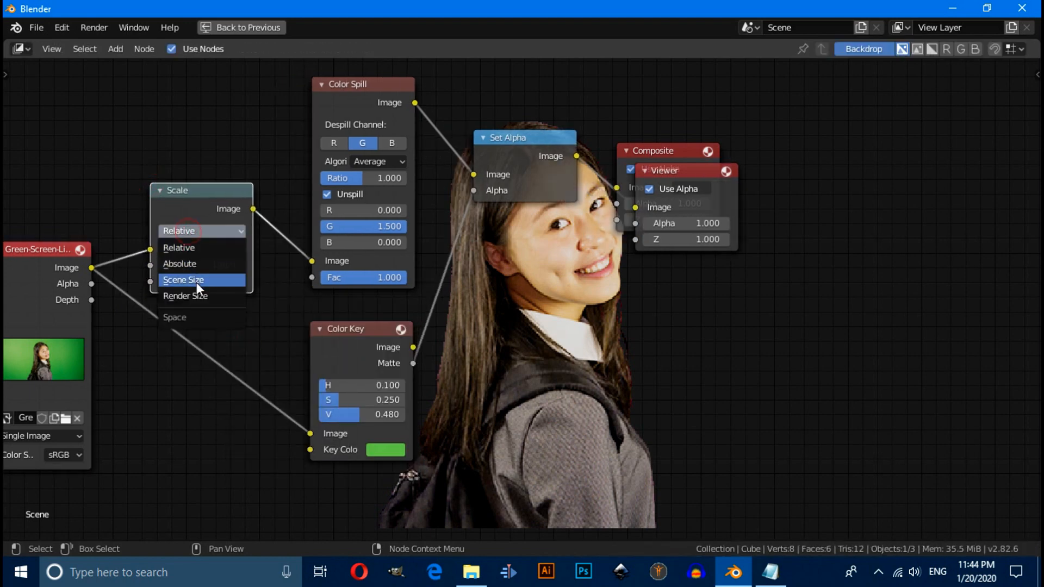
{"action": "left_click", "coordinate": [185, 296]}
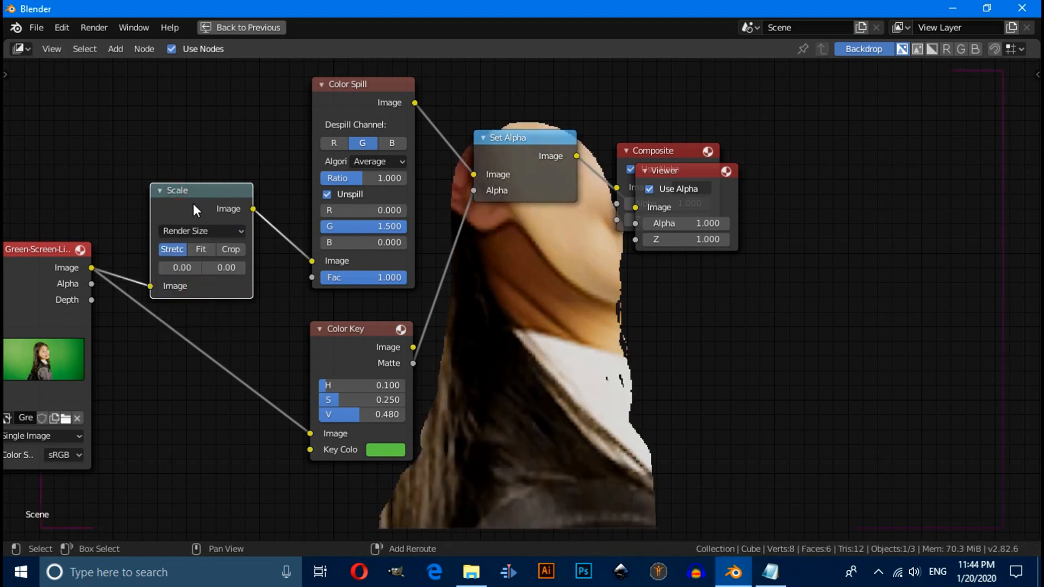
{"action": "left_click_drag", "start_coordinate": [201, 191], "coordinate": [191, 341]}
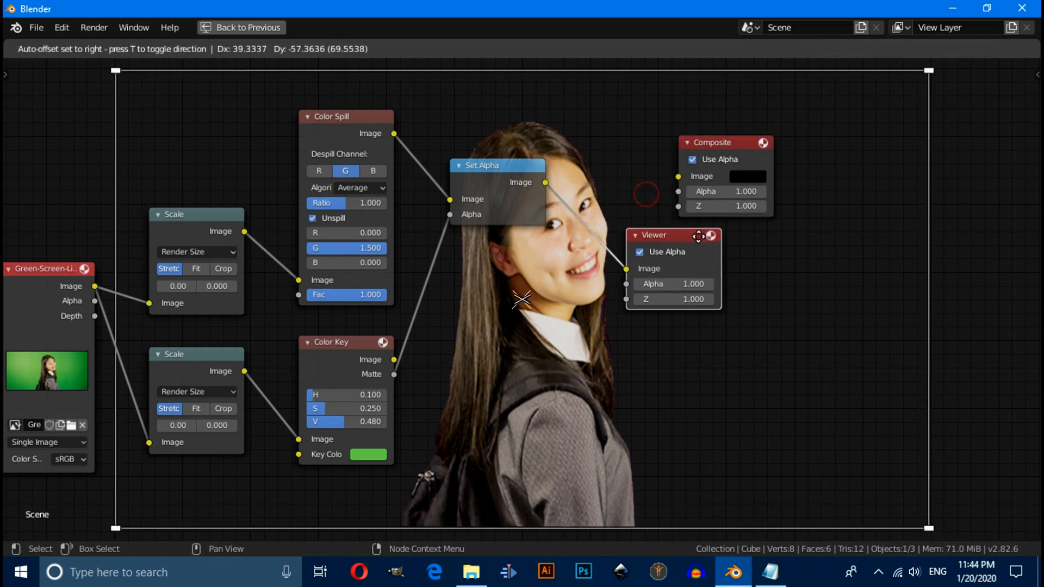
Move the Viewer node and add an Alpha Over node between Set Alpha and the Viewer.
{"action": "left_click", "coordinate": [546, 386]}
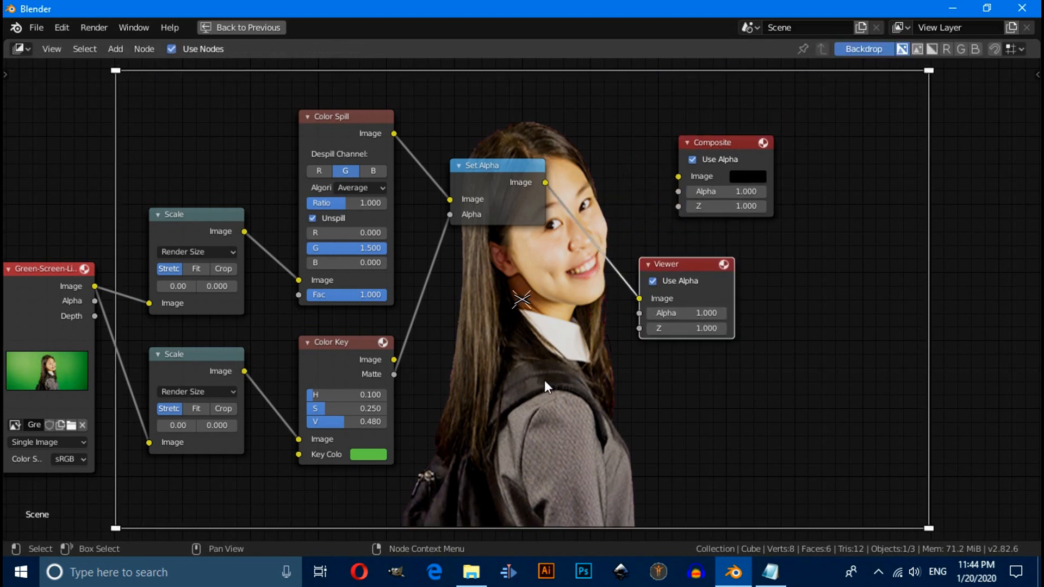
{"action": "left_click", "coordinate": [546, 386]}
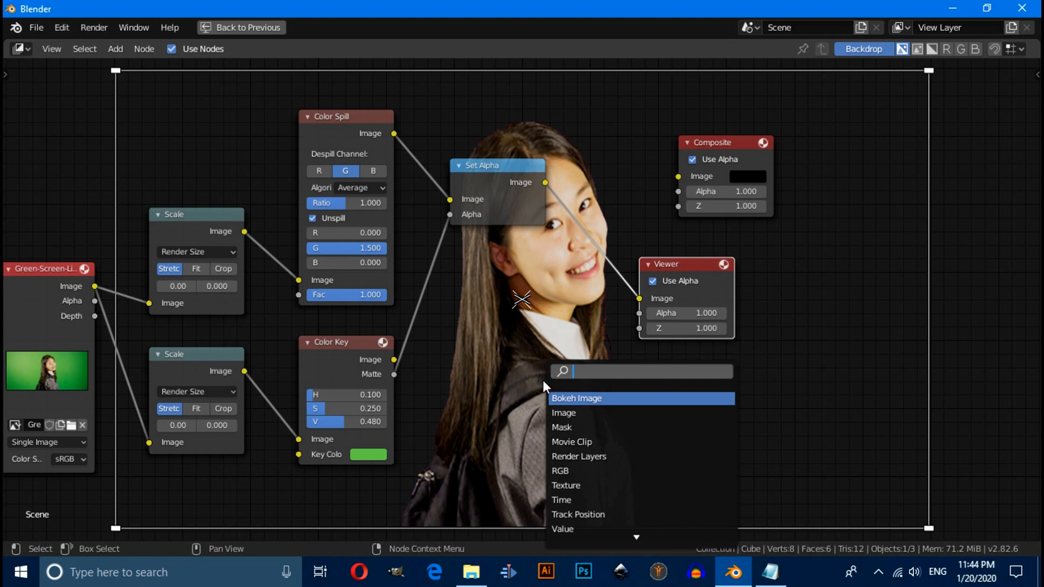
{"action": "type", "text": "alp"}
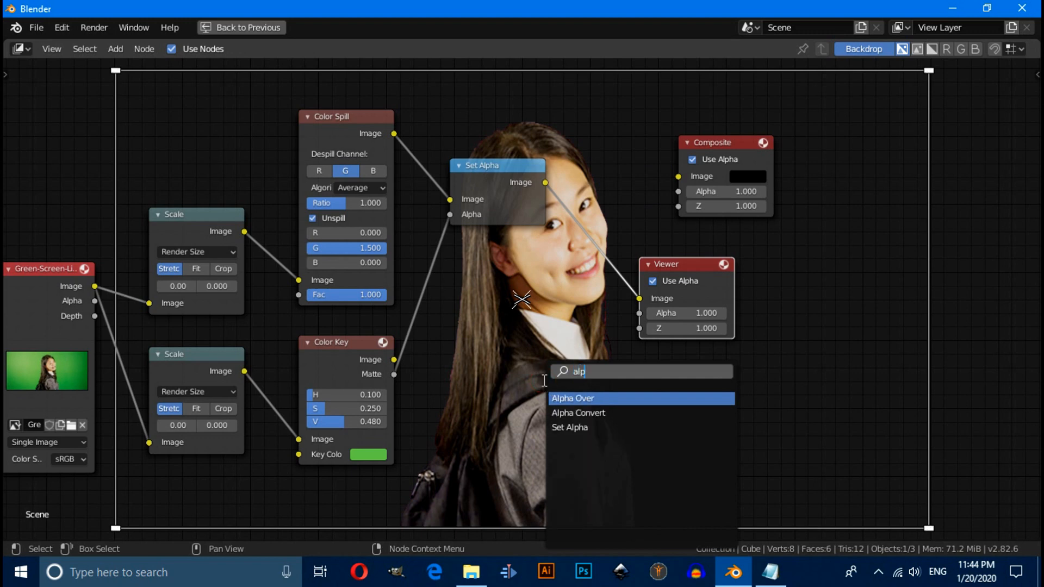
{"action": "left_click", "coordinate": [573, 398]}
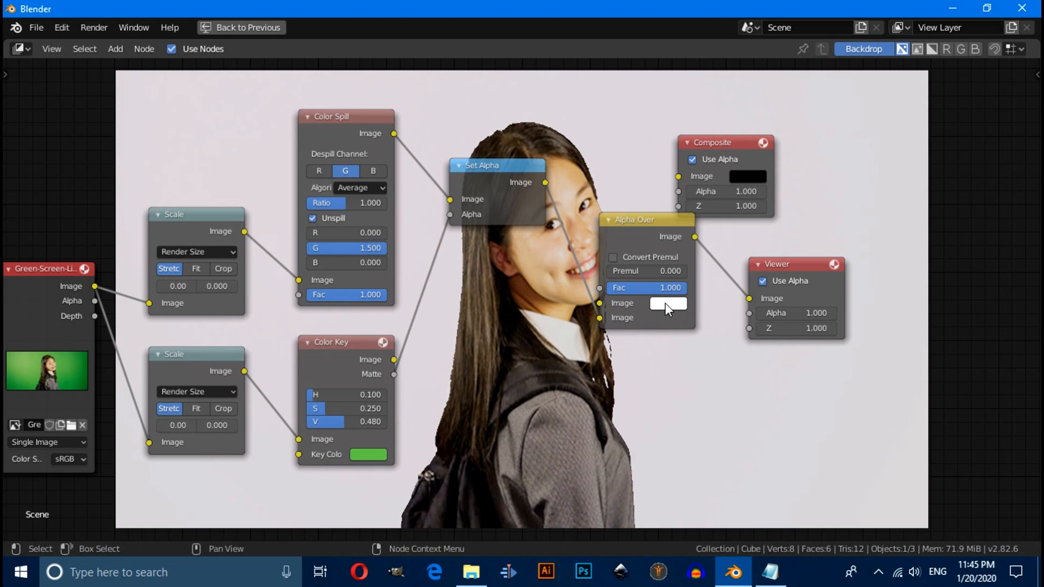
Set the Alpha Over background colour to red and enable premultiplied alpha conversion.
{"action": "left_click", "coordinate": [667, 304]}
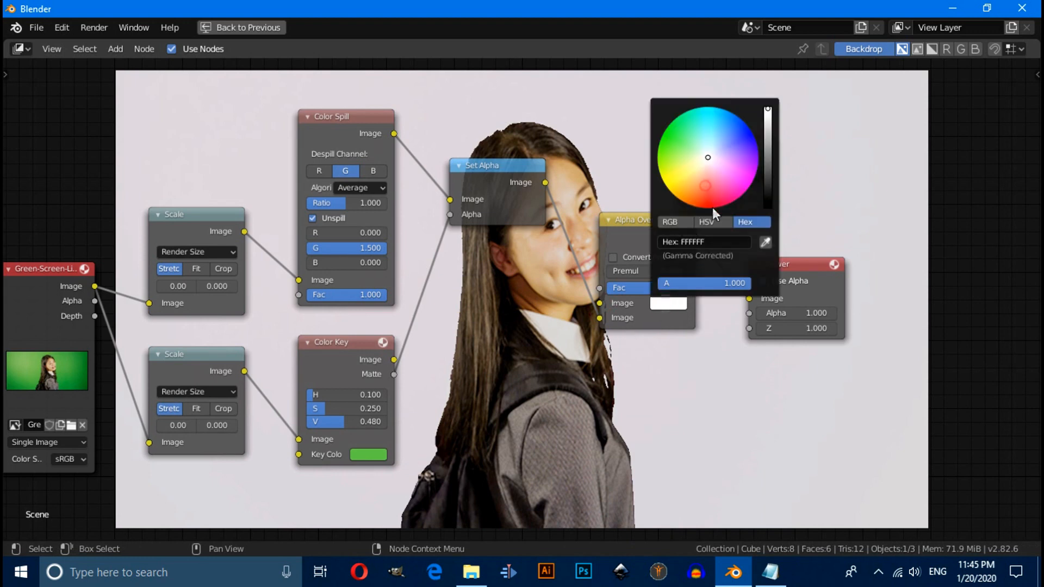
{"action": "left_click", "coordinate": [715, 207]}
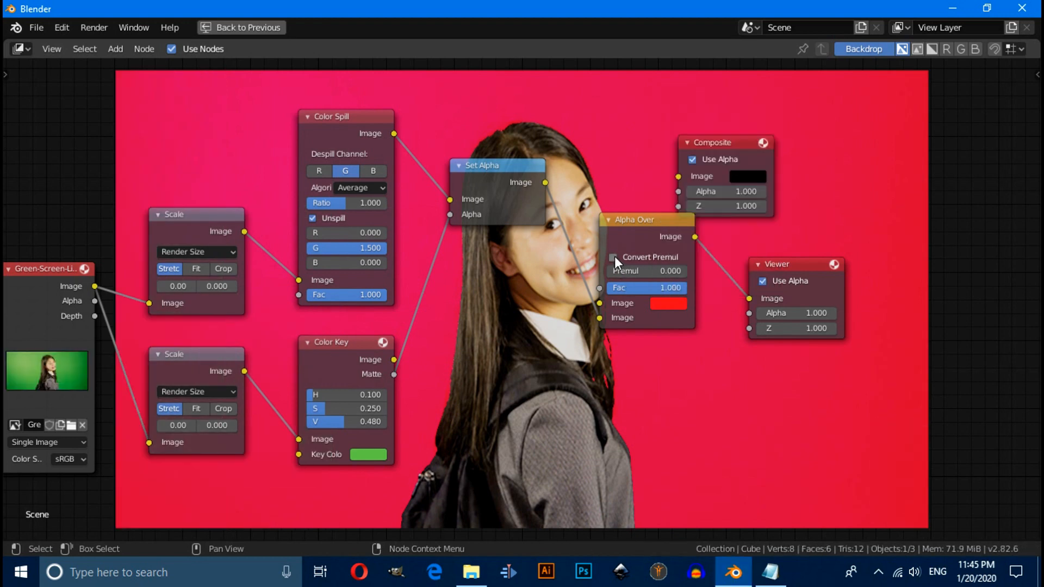
{"action": "mouse_move", "coordinate": [614, 263]}
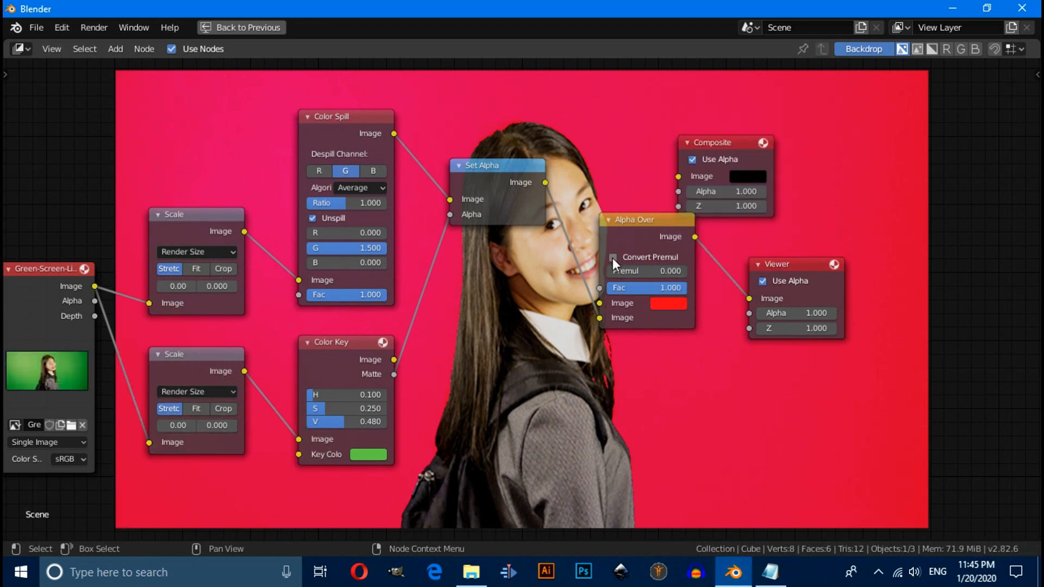
{"action": "left_click", "coordinate": [612, 258]}
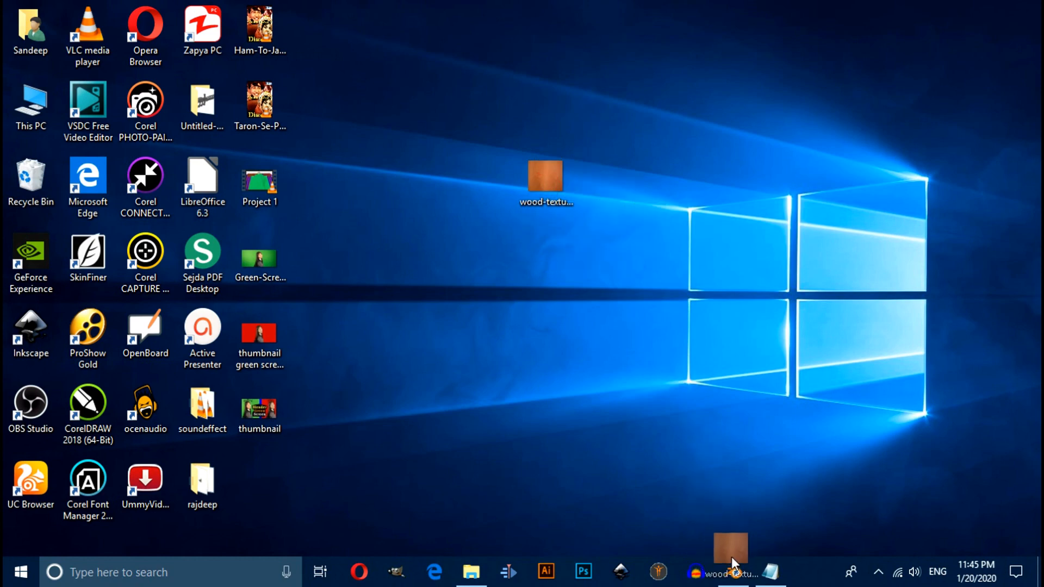
Drag the wood texture image from the desktop into Blender's compositor.
{"action": "left_click", "coordinate": [730, 572]}
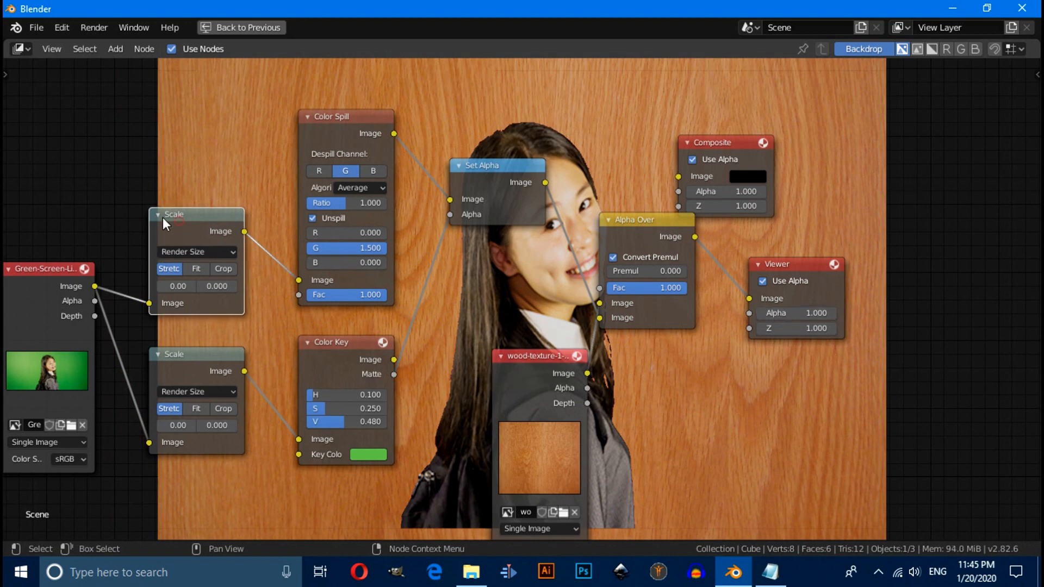
{"action": "mouse_move", "coordinate": [184, 234]}
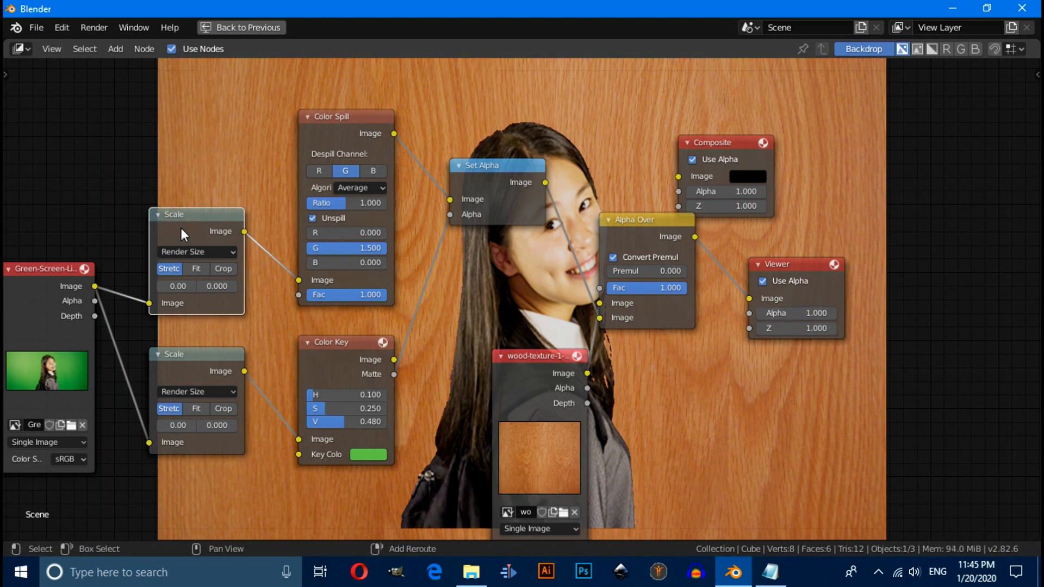